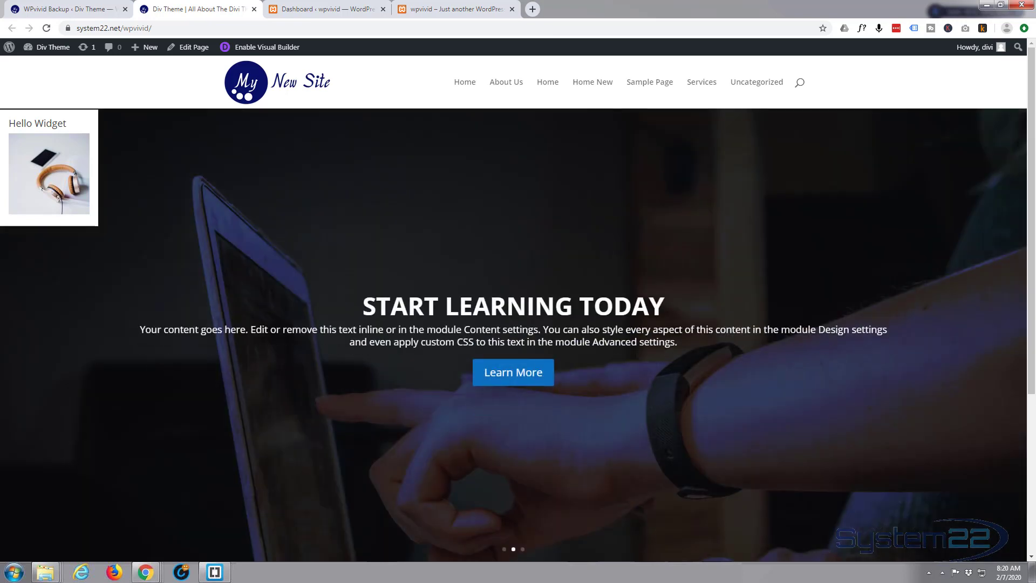
mouse_move(849, 27)
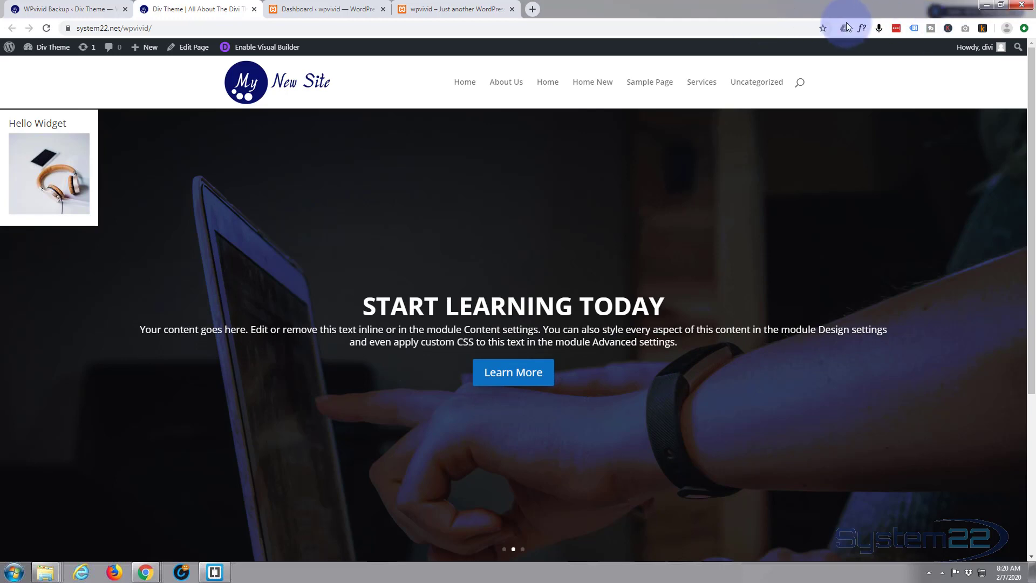
mouse_move(56, 75)
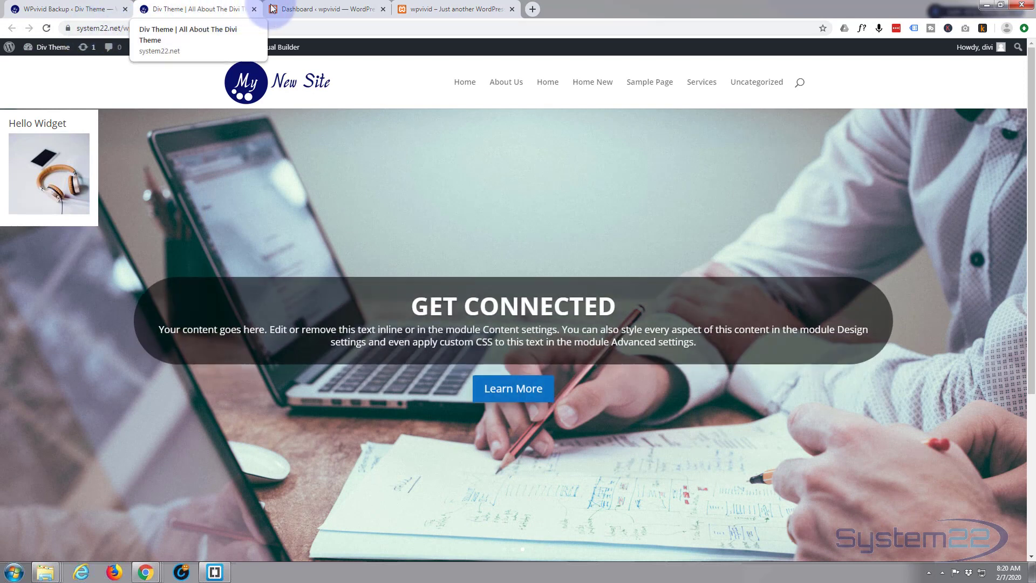
mouse_move(456, 8)
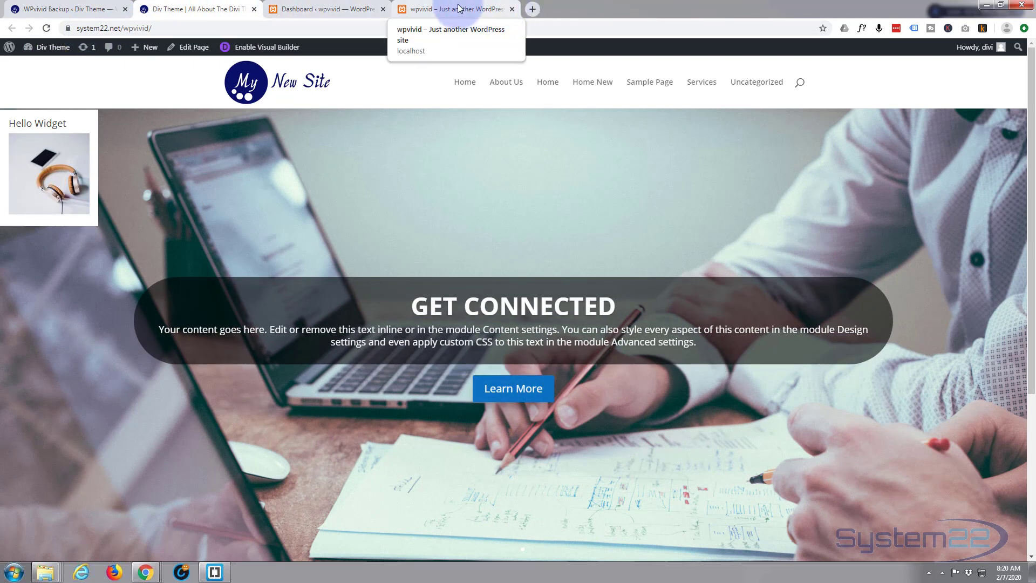
Compare the system22.net Divi site with the localhost wpvivid site, then bring up the live site's backup page.
click(455, 9)
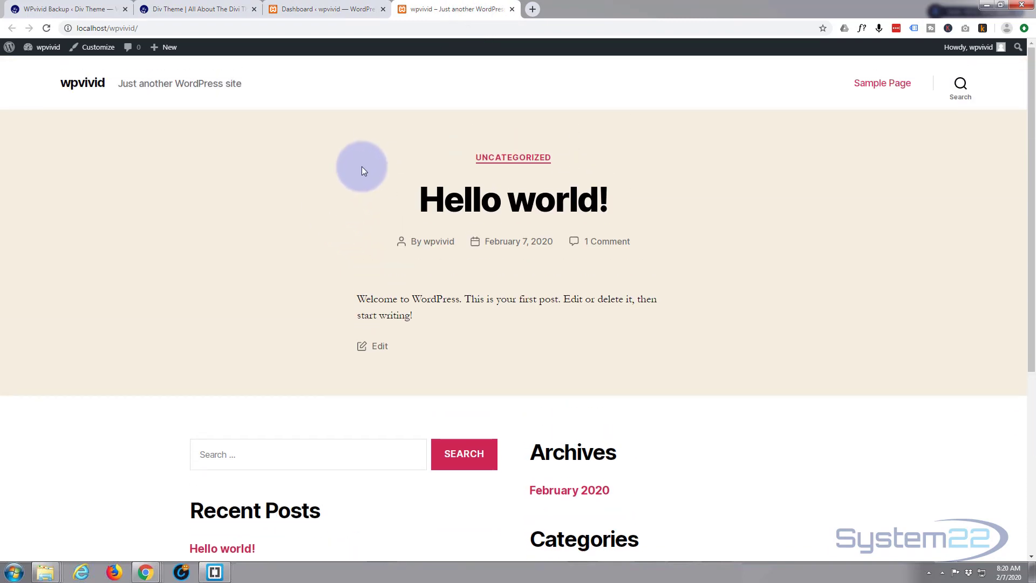
mouse_move(481, 9)
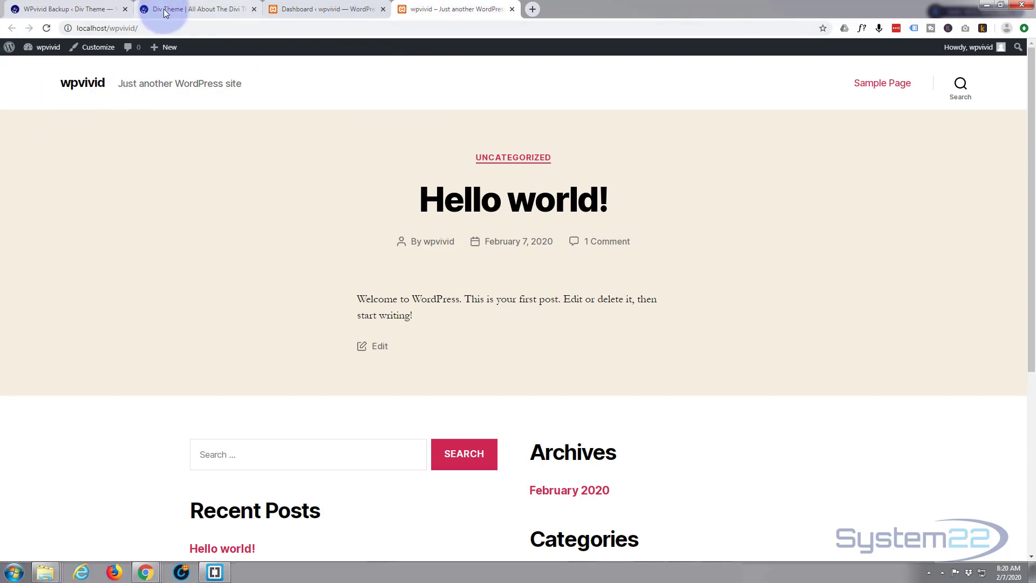
click(454, 10)
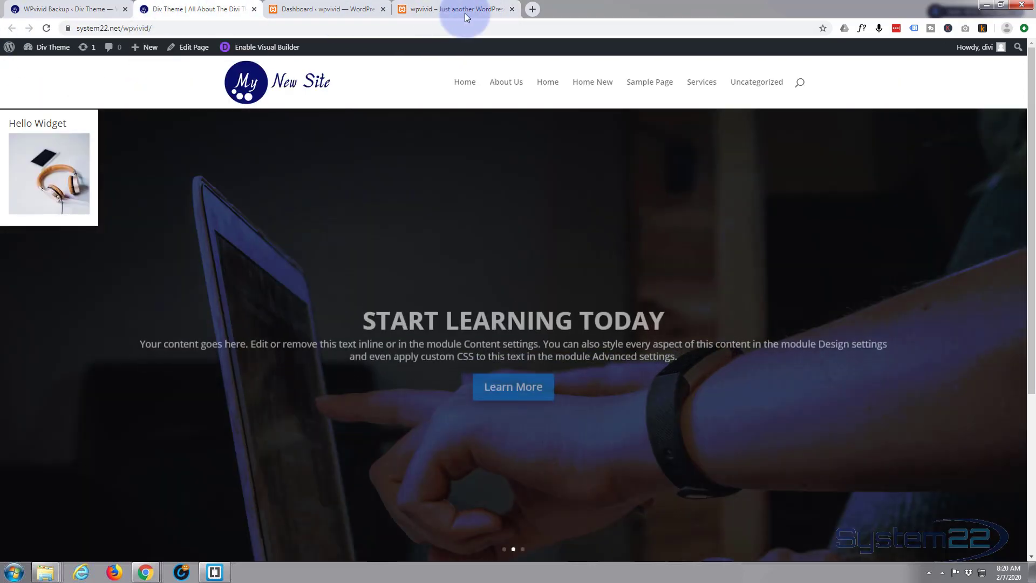
click(454, 8)
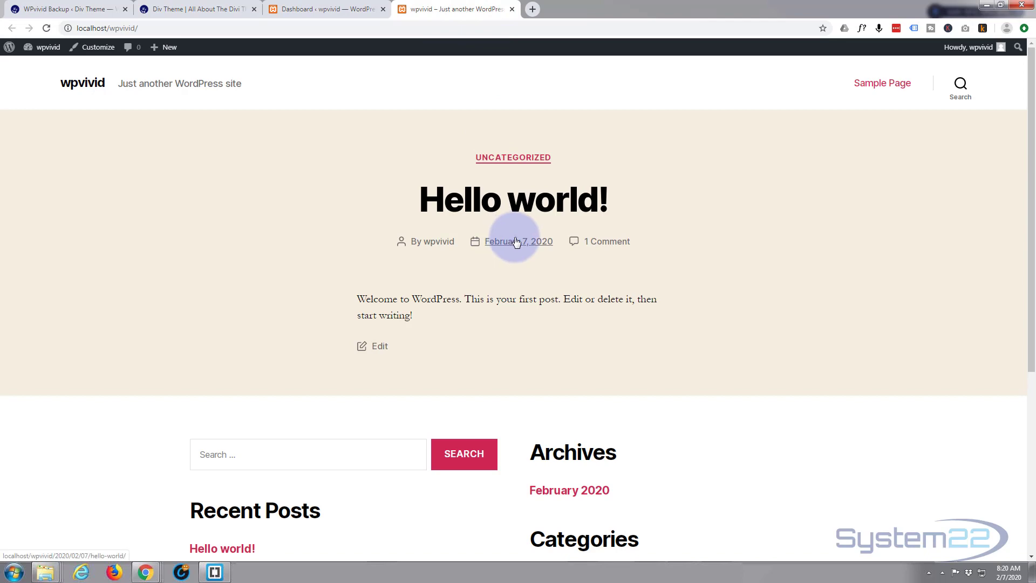
click(197, 9)
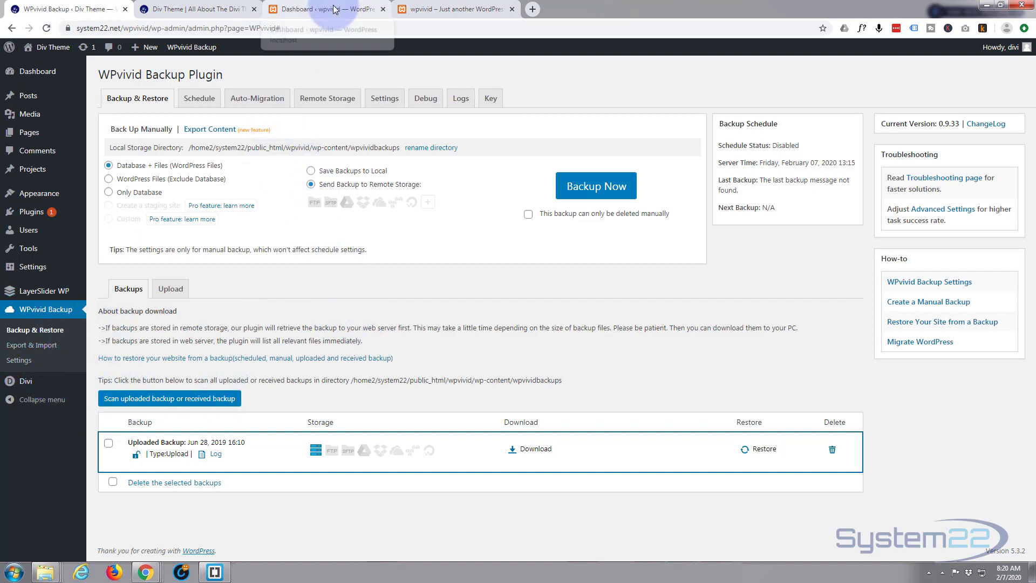
mouse_move(340, 343)
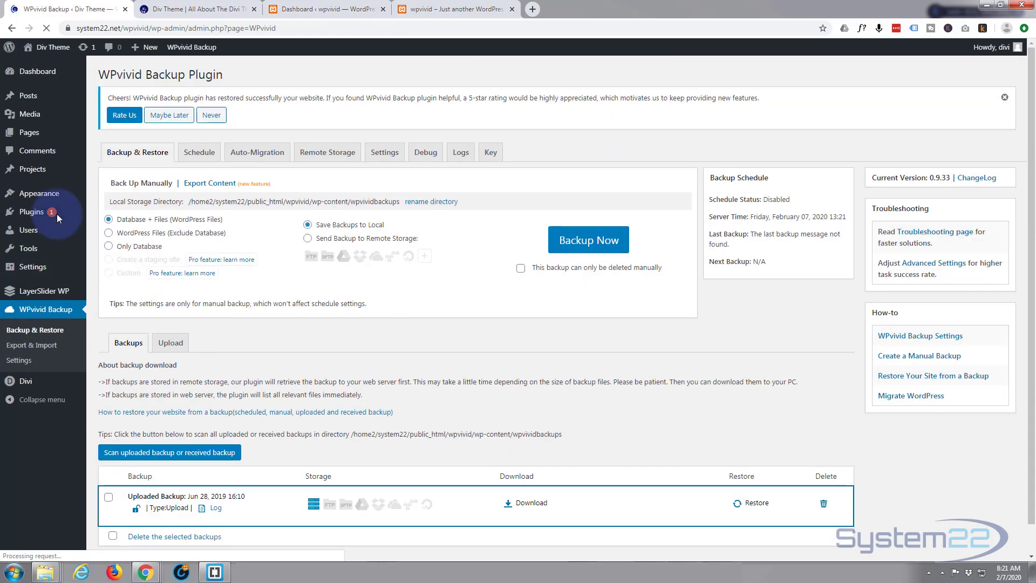
mouse_move(283, 418)
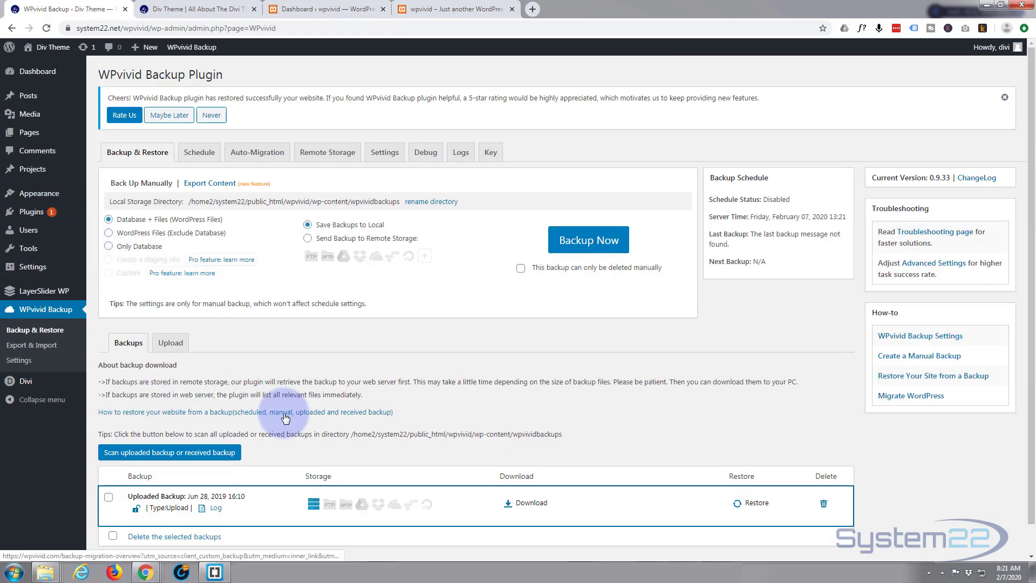
Review the Backup & Restore settings and the Backups list showing the Jun 28, 2019 upload.
scroll(down, 3)
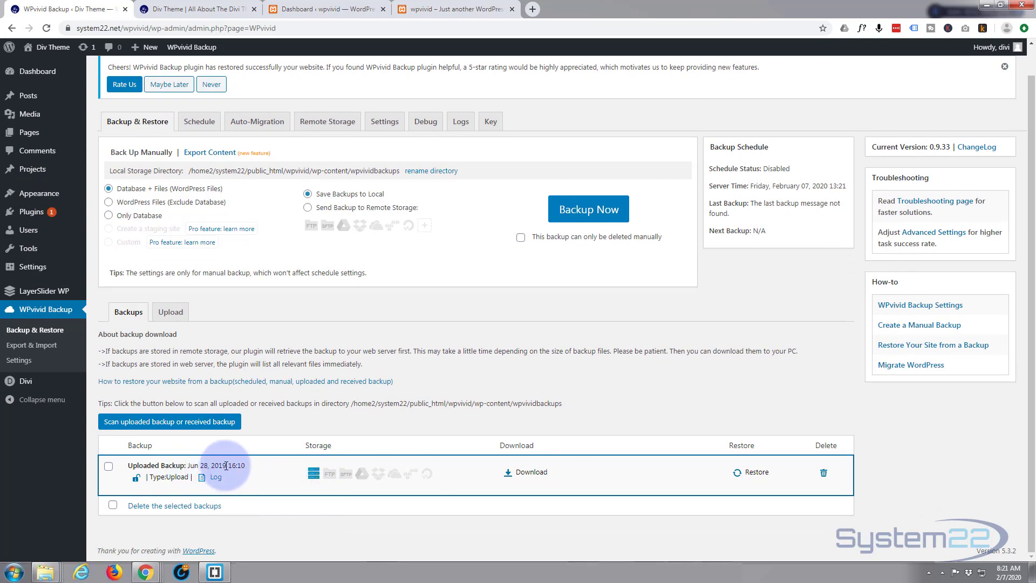
mouse_move(287, 193)
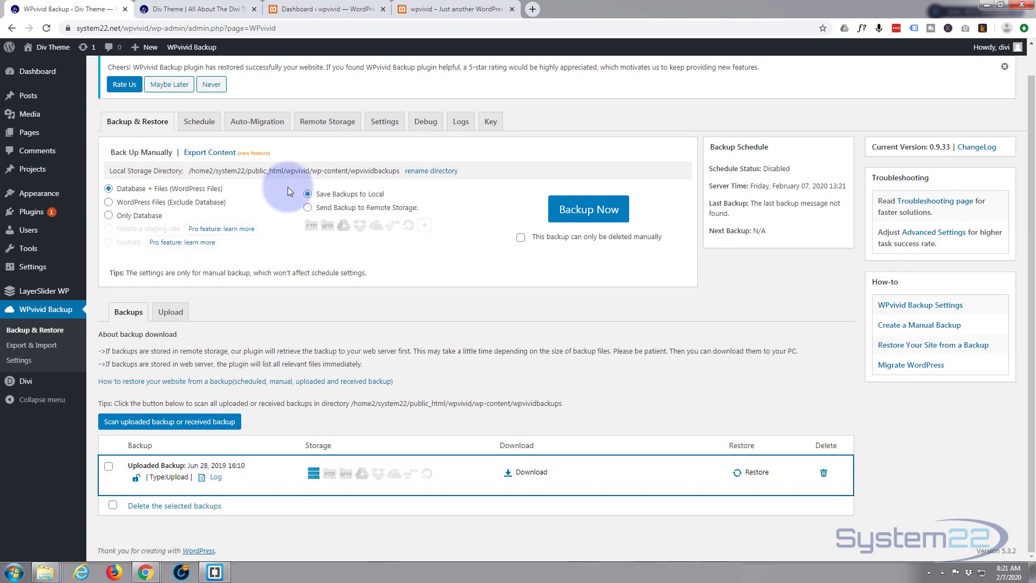
mouse_move(552, 143)
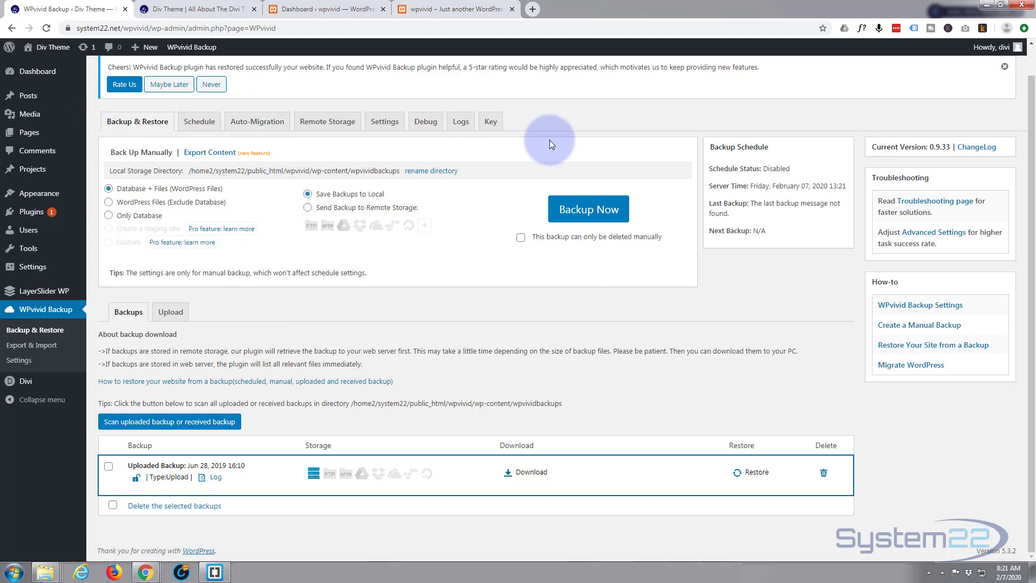
mouse_move(108, 188)
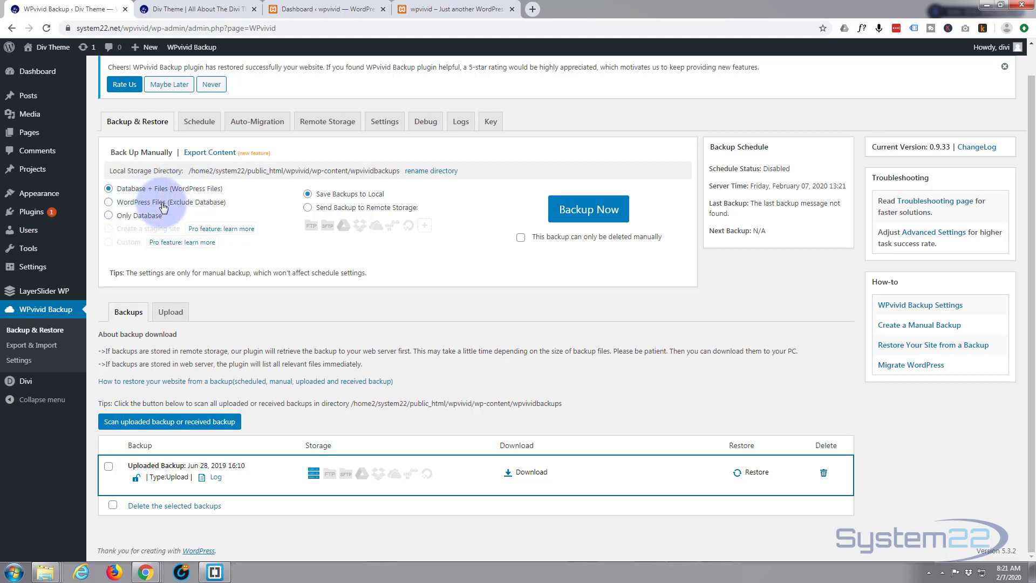
mouse_move(196, 208)
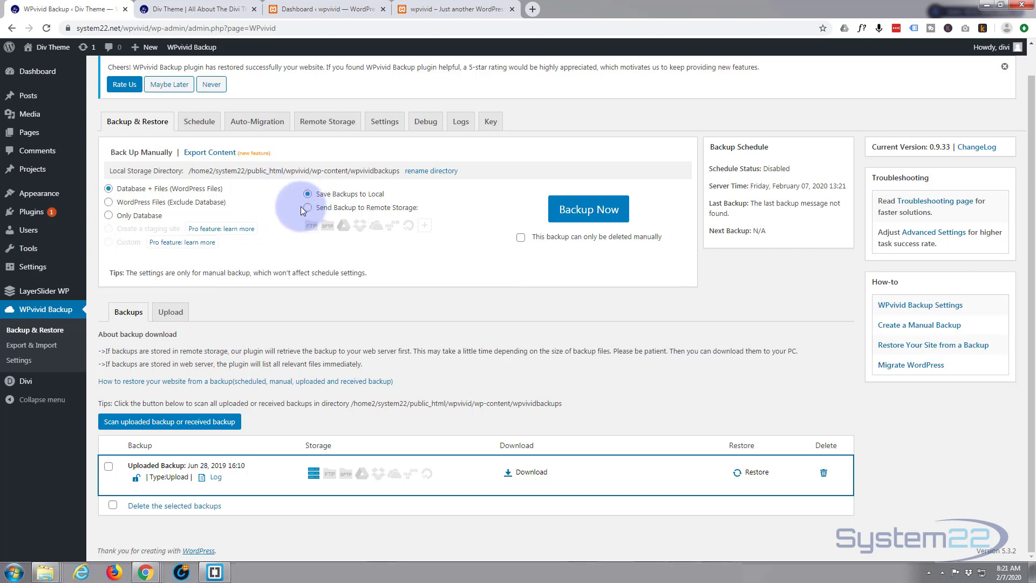
mouse_move(299, 195)
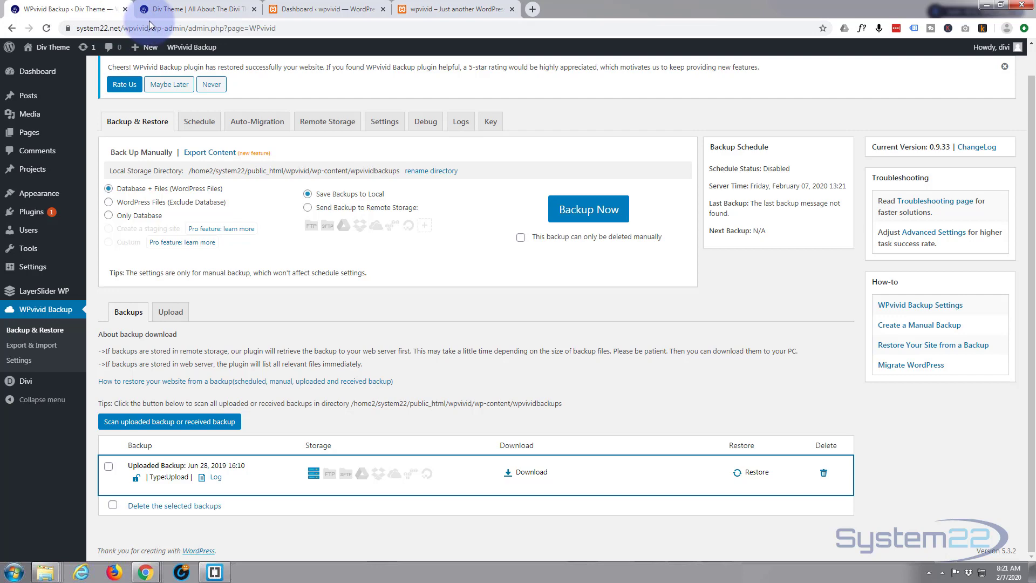
click(324, 9)
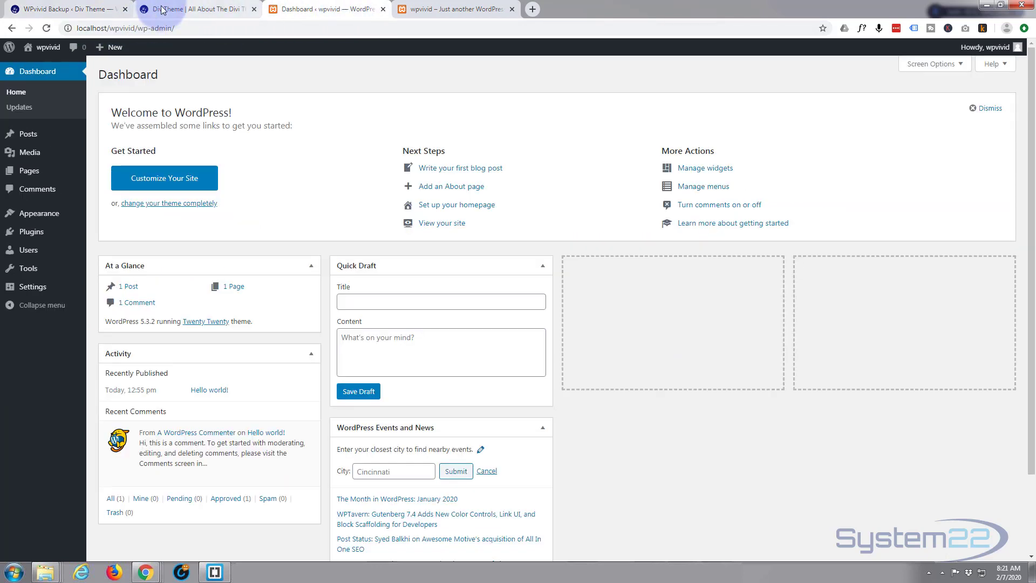
click(66, 9)
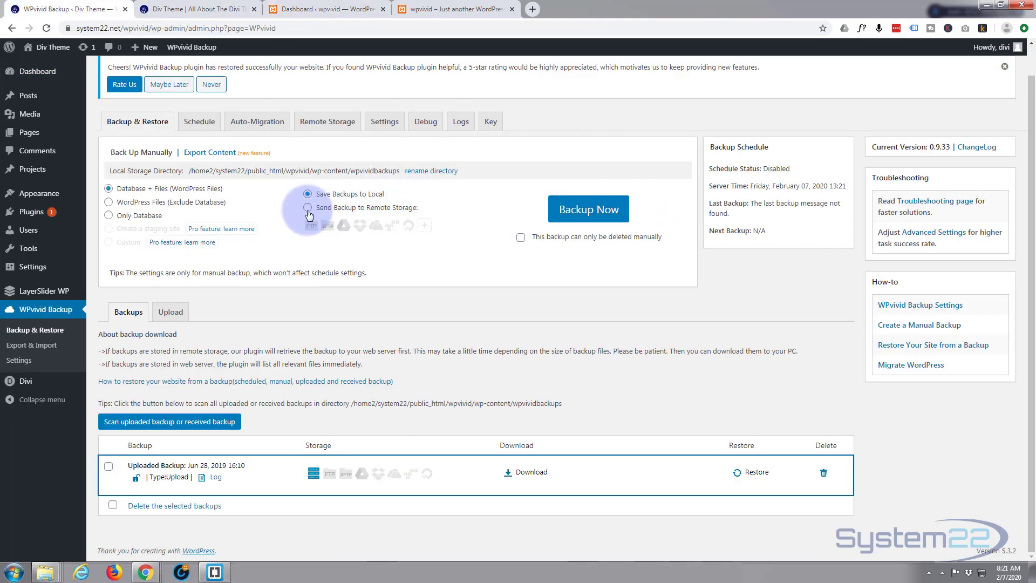
click(307, 208)
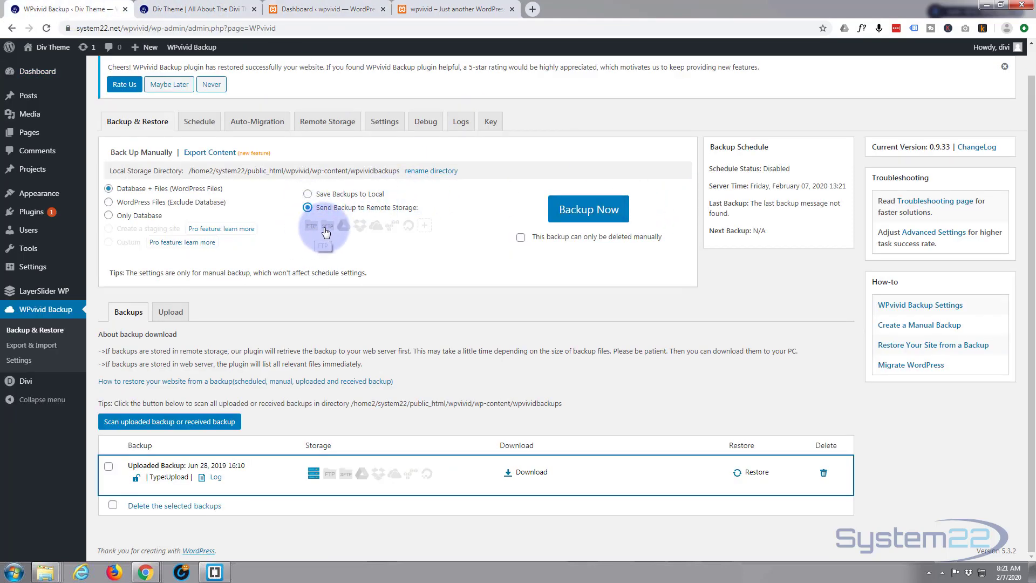
mouse_move(420, 229)
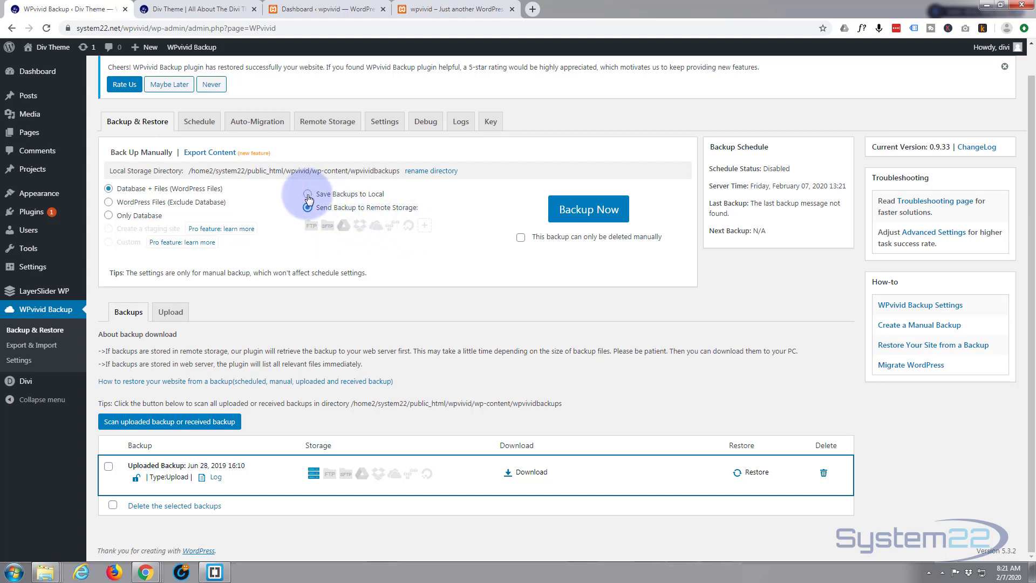
click(307, 194)
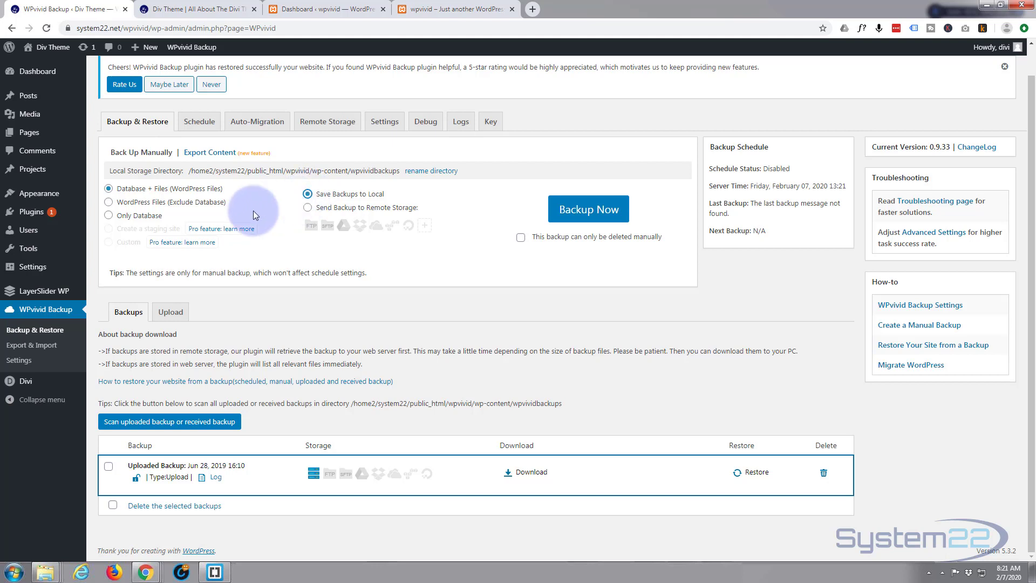
mouse_move(163, 193)
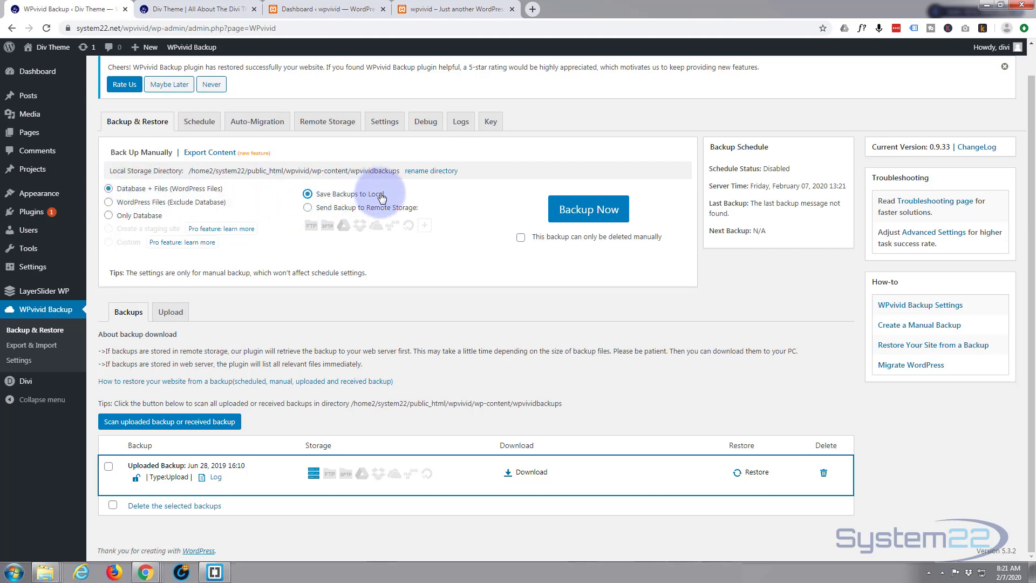
mouse_move(587, 208)
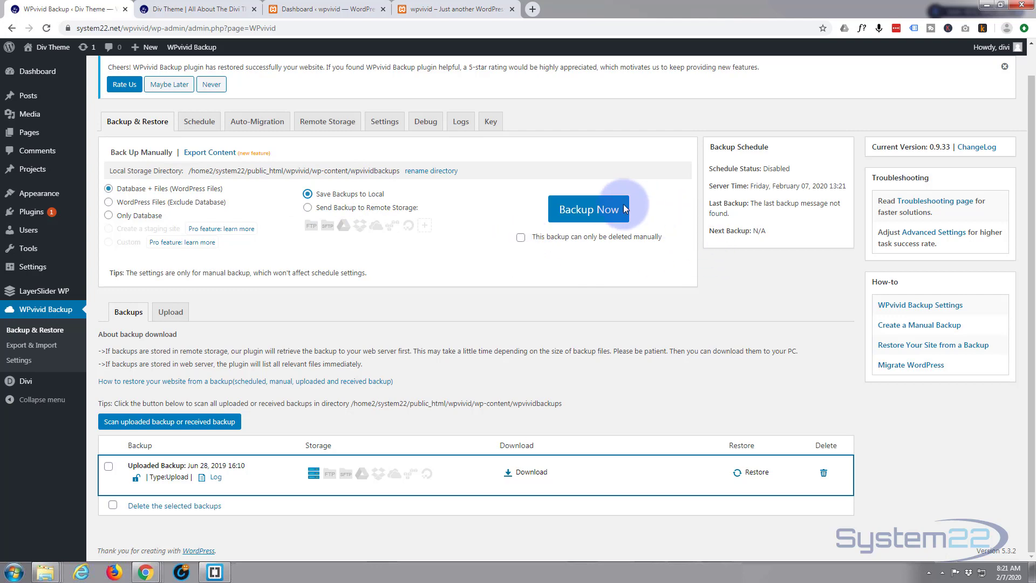
click(588, 209)
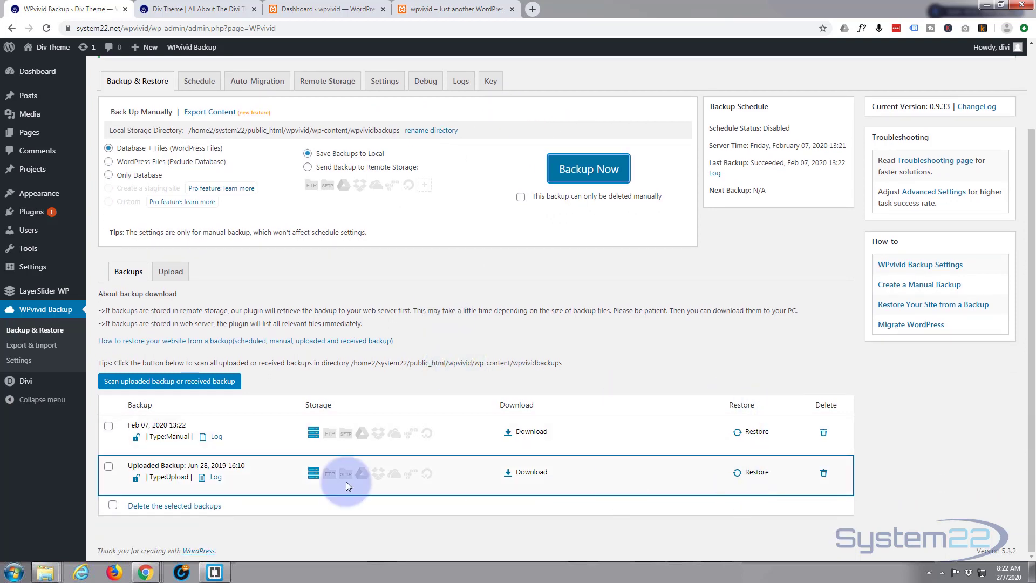
mouse_move(131, 441)
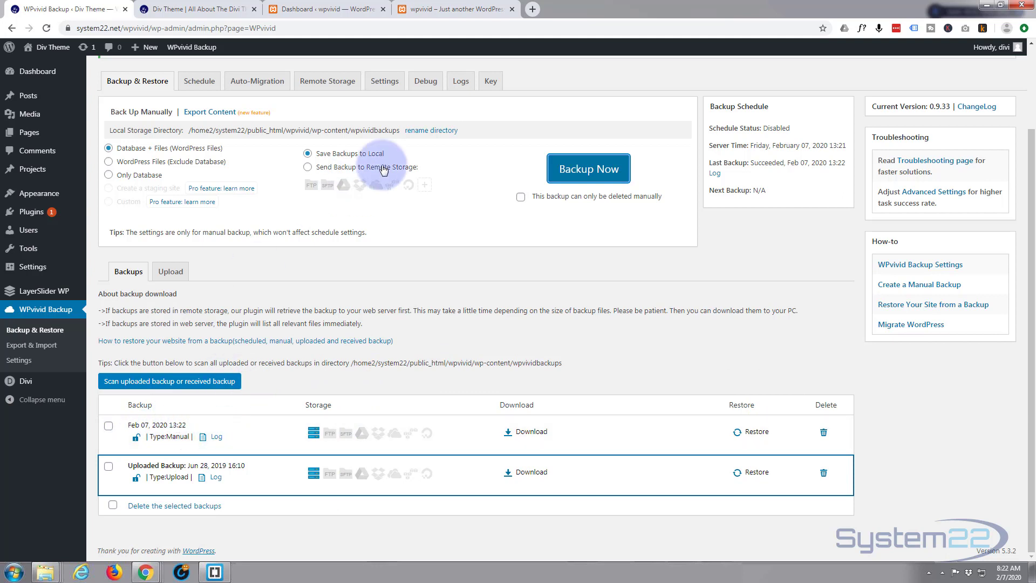
mouse_move(557, 396)
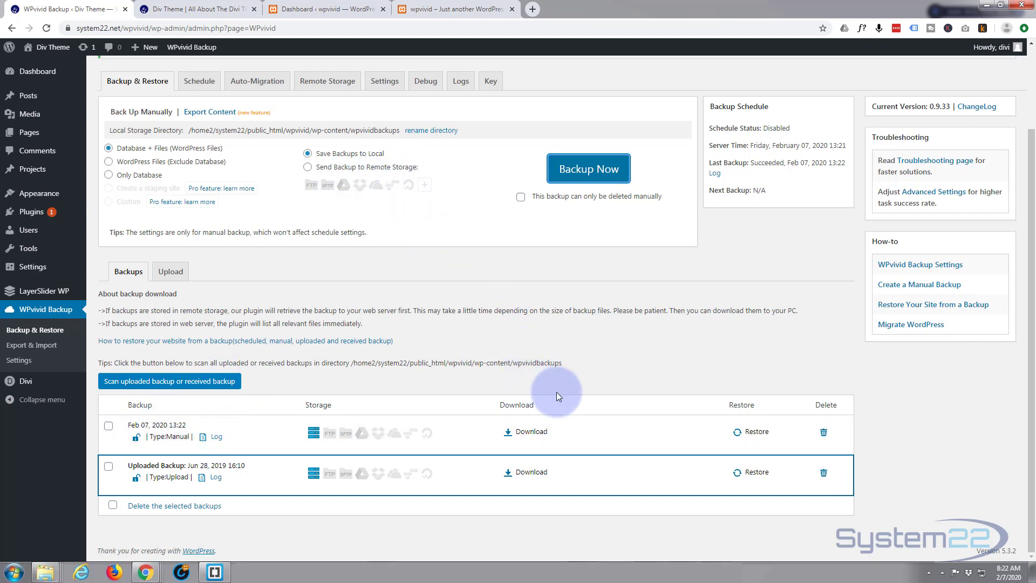
mouse_move(207, 373)
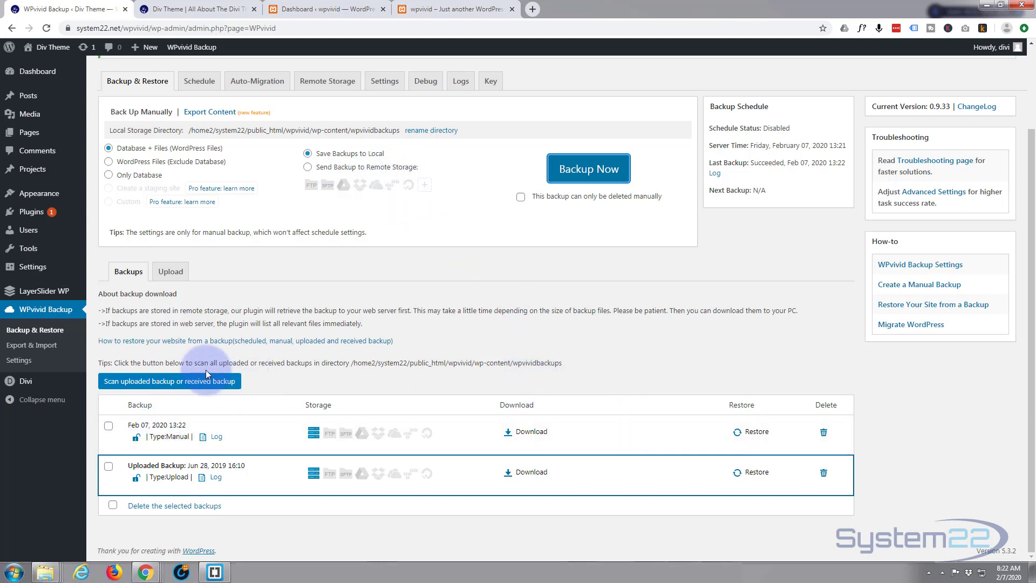
mouse_move(204, 431)
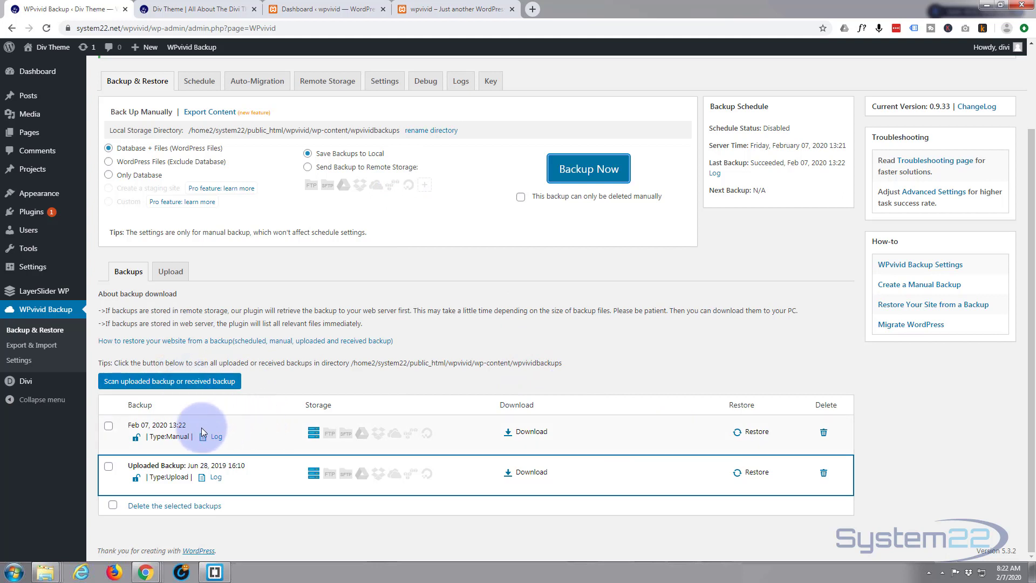
mouse_move(429, 427)
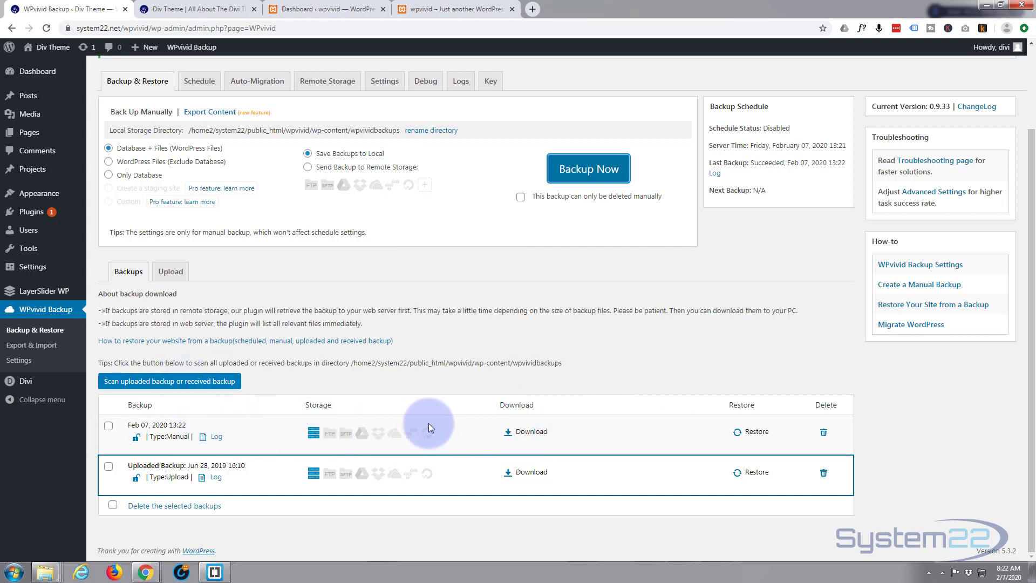
mouse_move(473, 437)
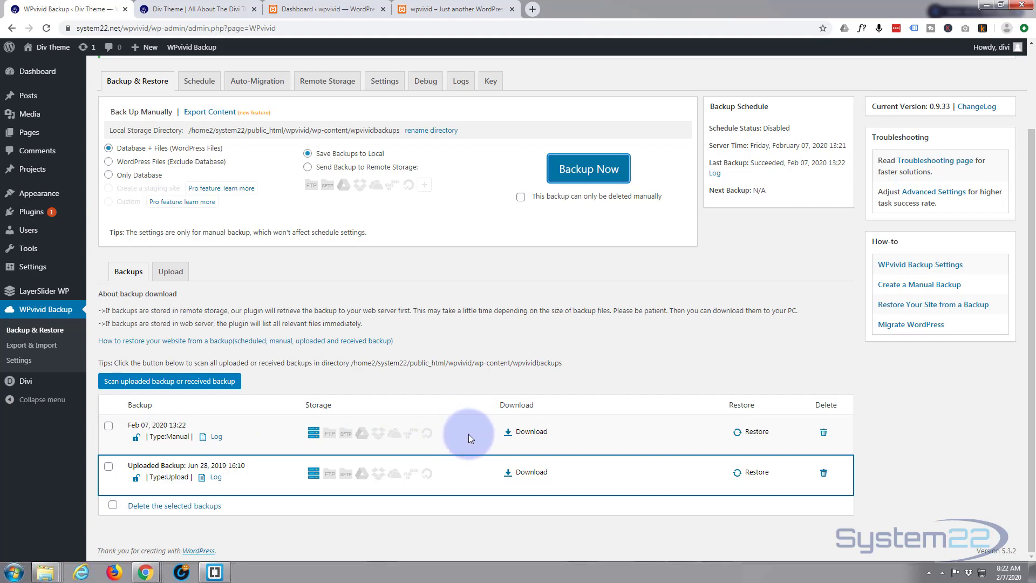
mouse_move(355, 342)
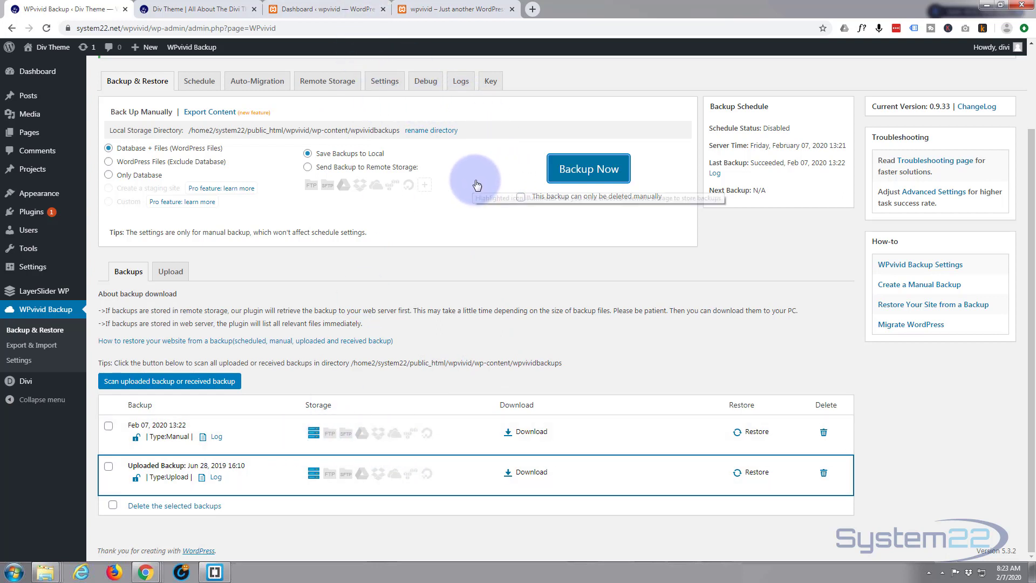
mouse_move(492, 402)
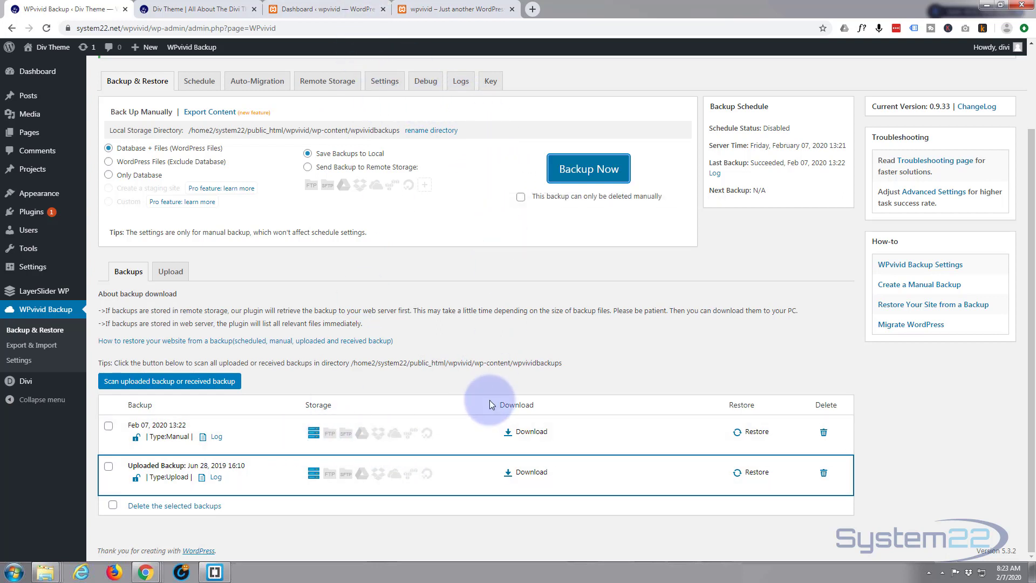
mouse_move(464, 425)
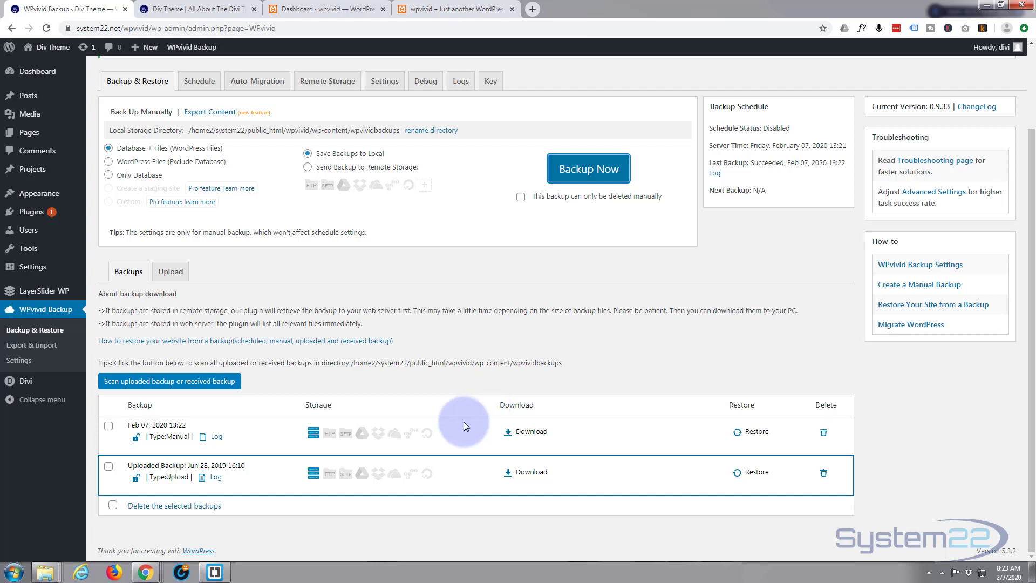
mouse_move(579, 438)
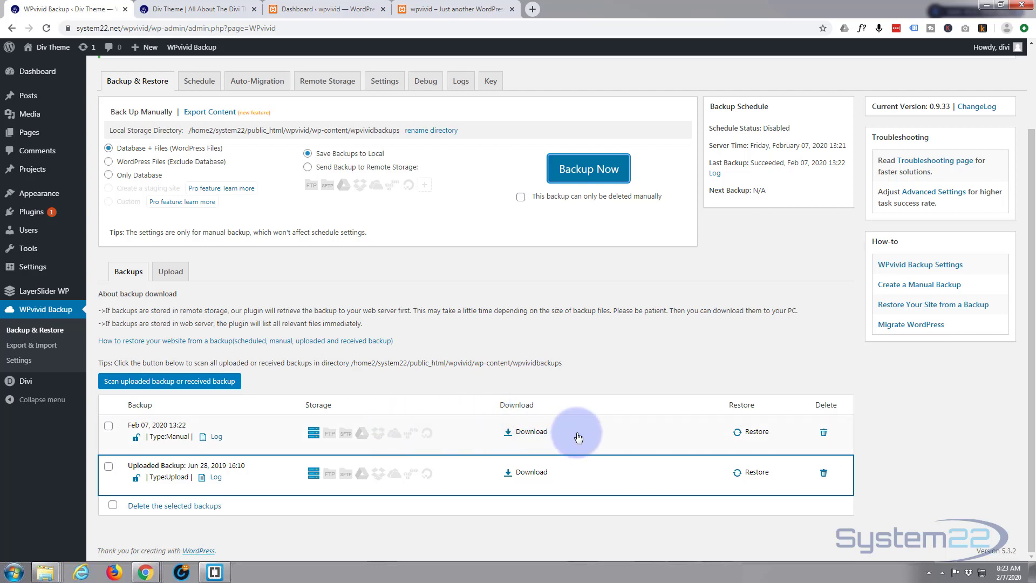
mouse_move(168, 422)
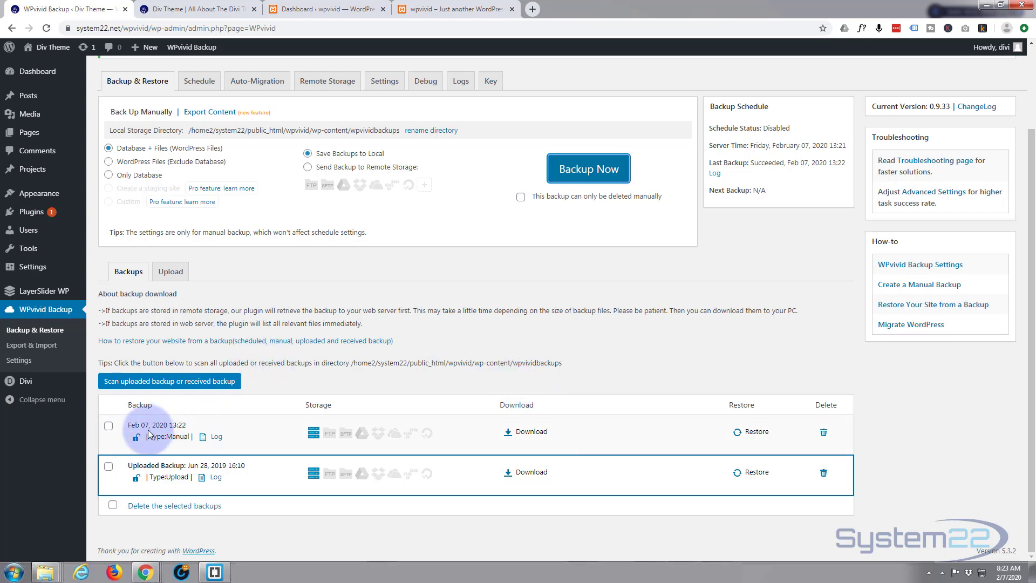
mouse_move(526, 431)
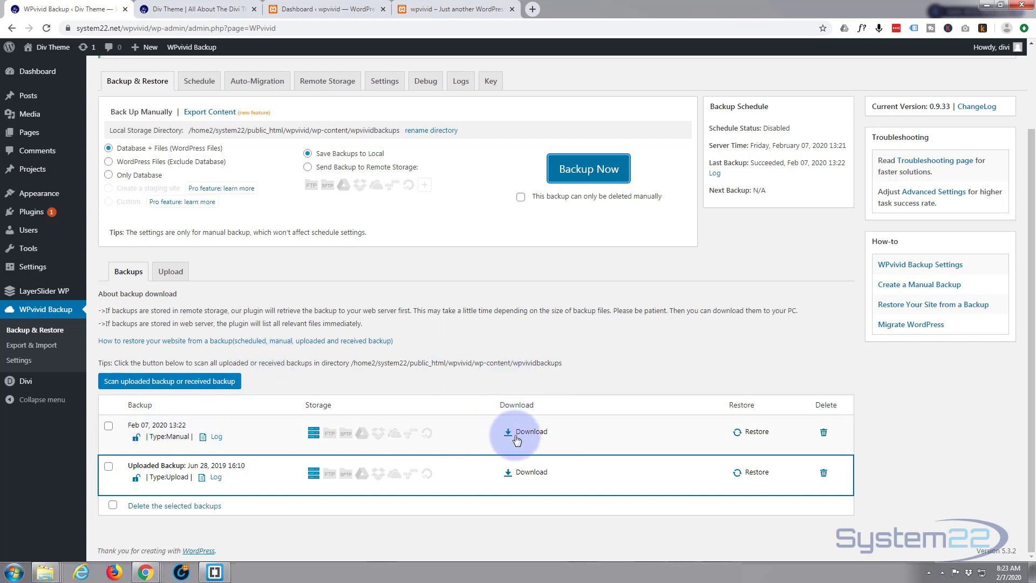
mouse_move(524, 431)
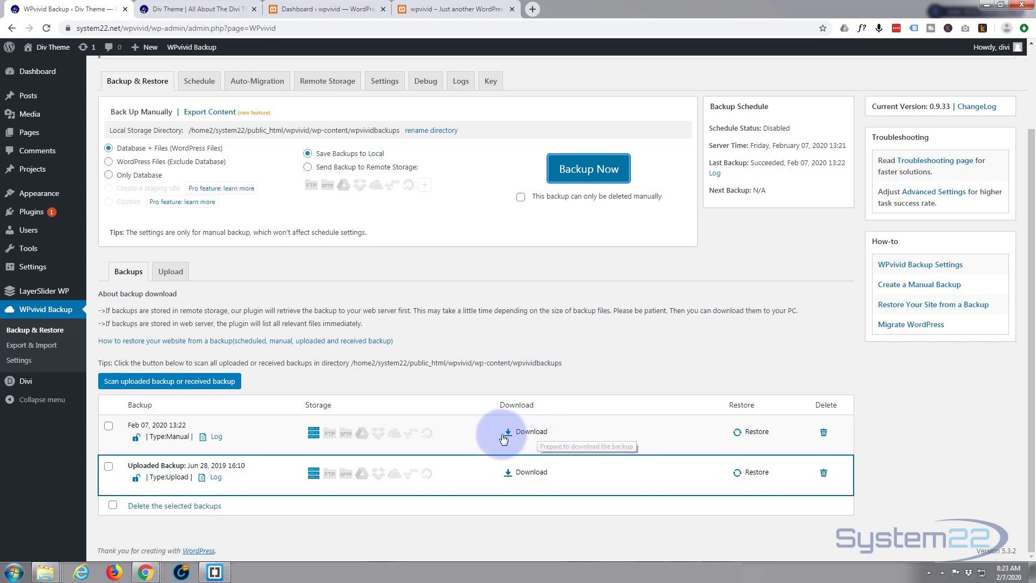
Download Part01 (60.19MB) of the Feb 07, 2020 manual backup as a zip.
click(531, 431)
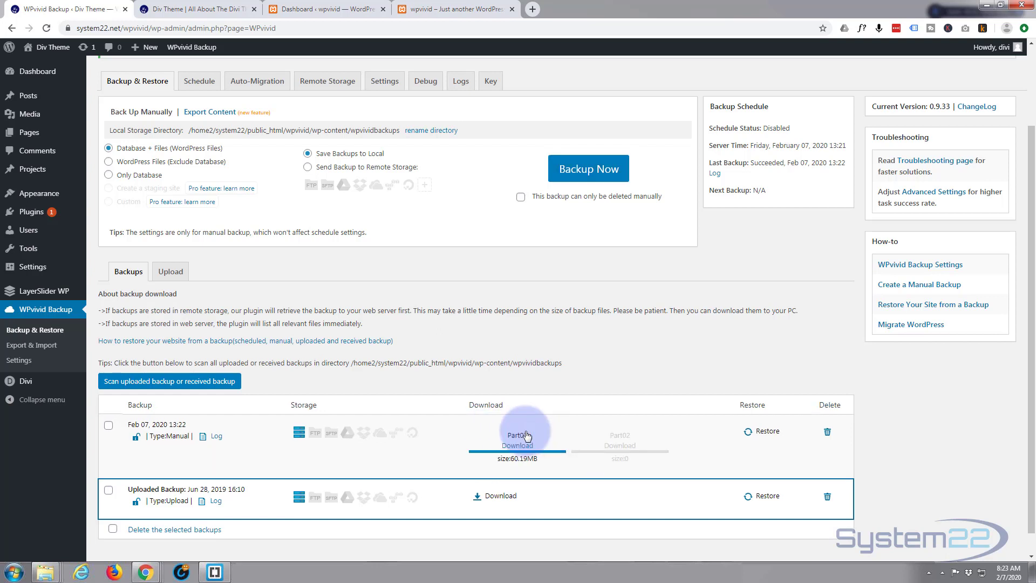
mouse_move(521, 456)
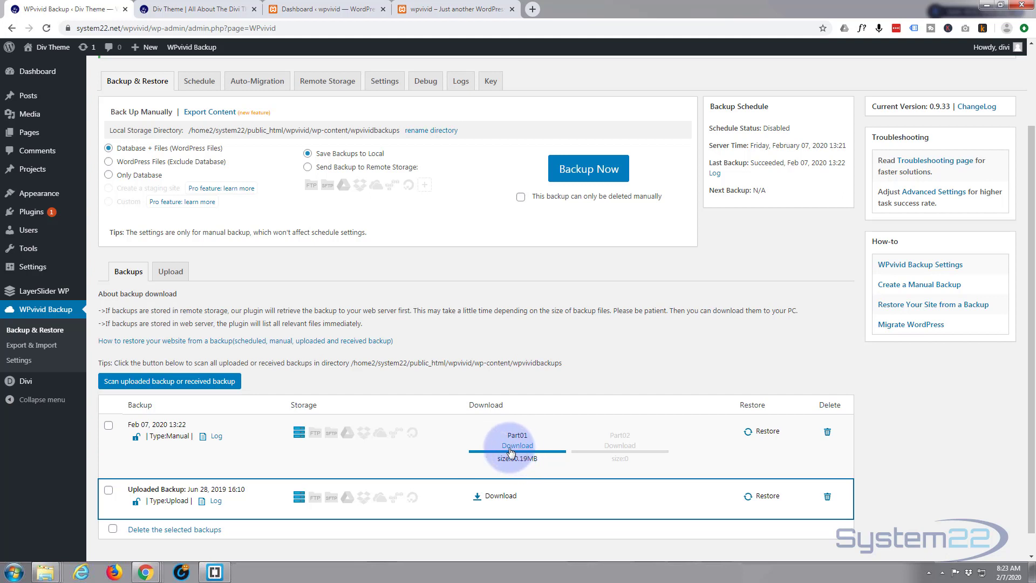
click(517, 446)
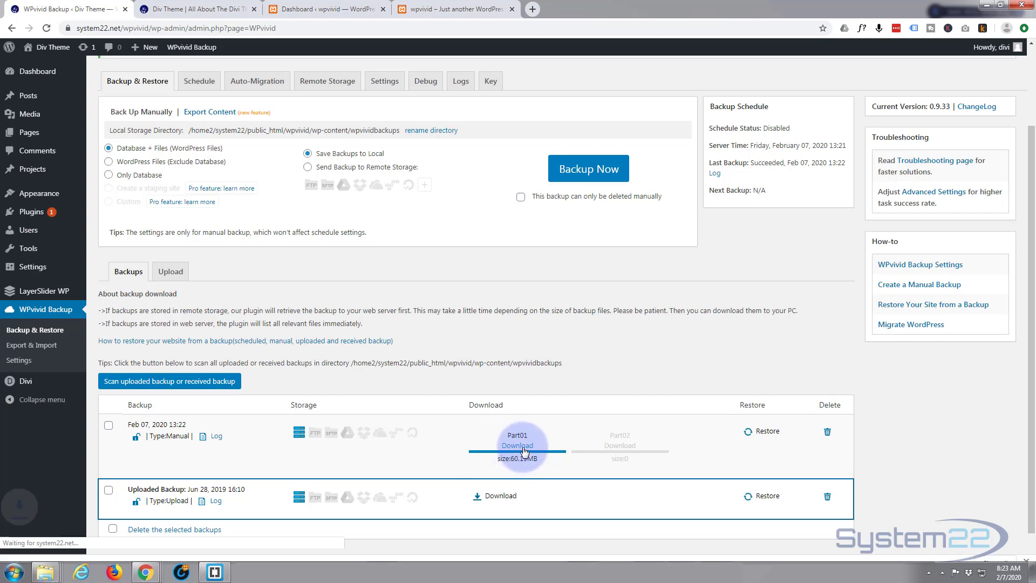
click(517, 440)
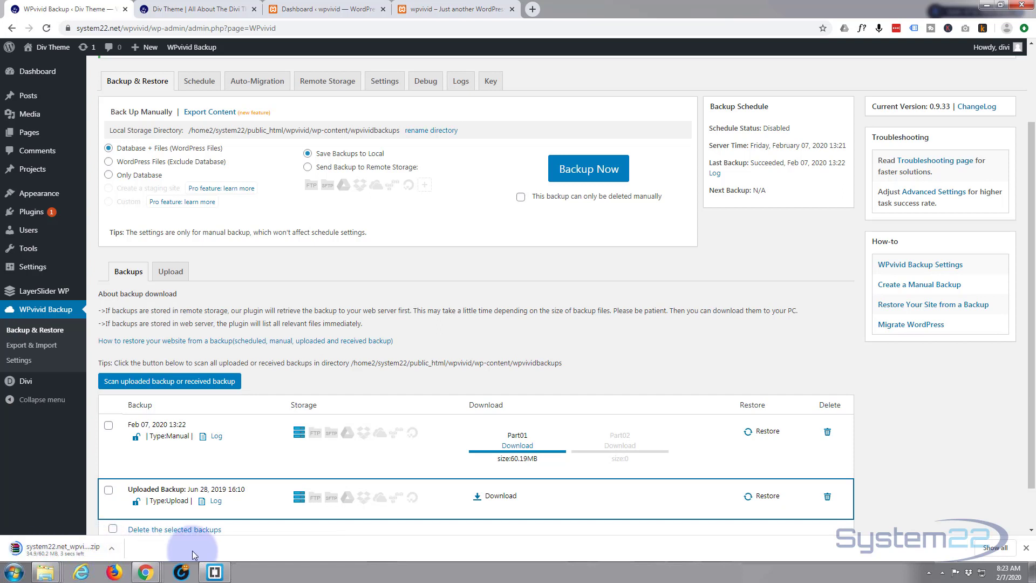
mouse_move(310, 450)
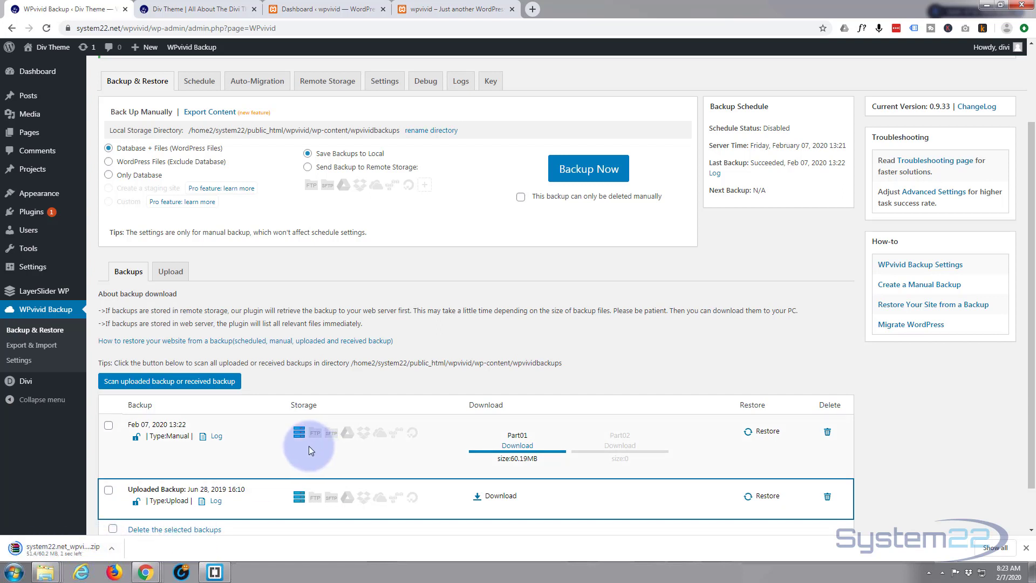
mouse_move(772, 110)
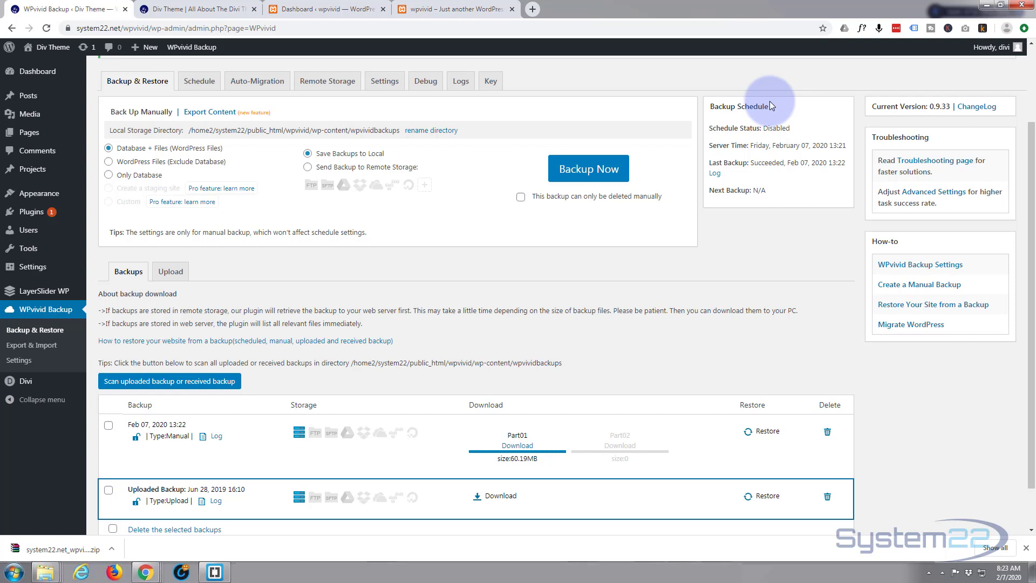
mouse_move(436, 378)
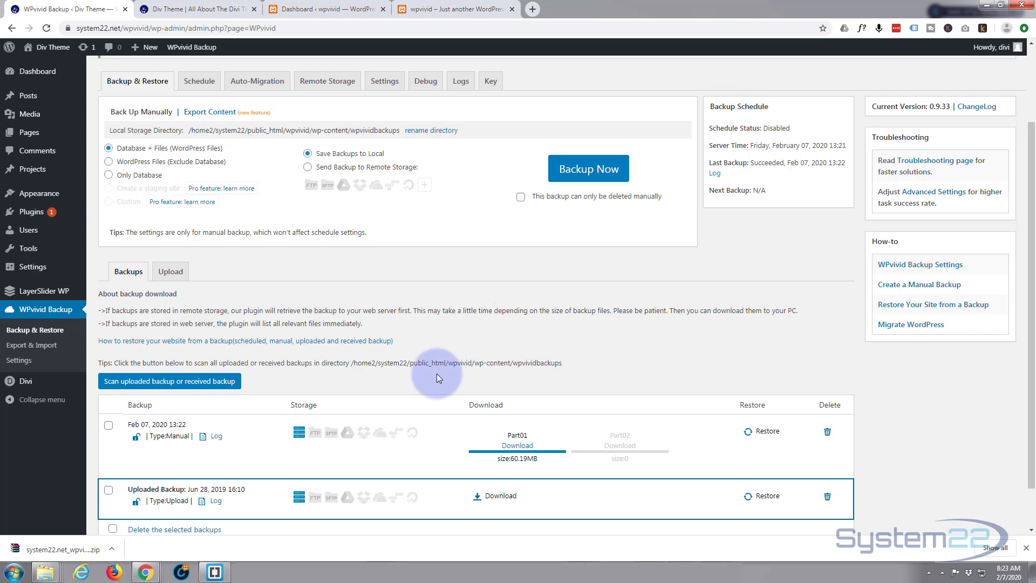
mouse_move(63, 549)
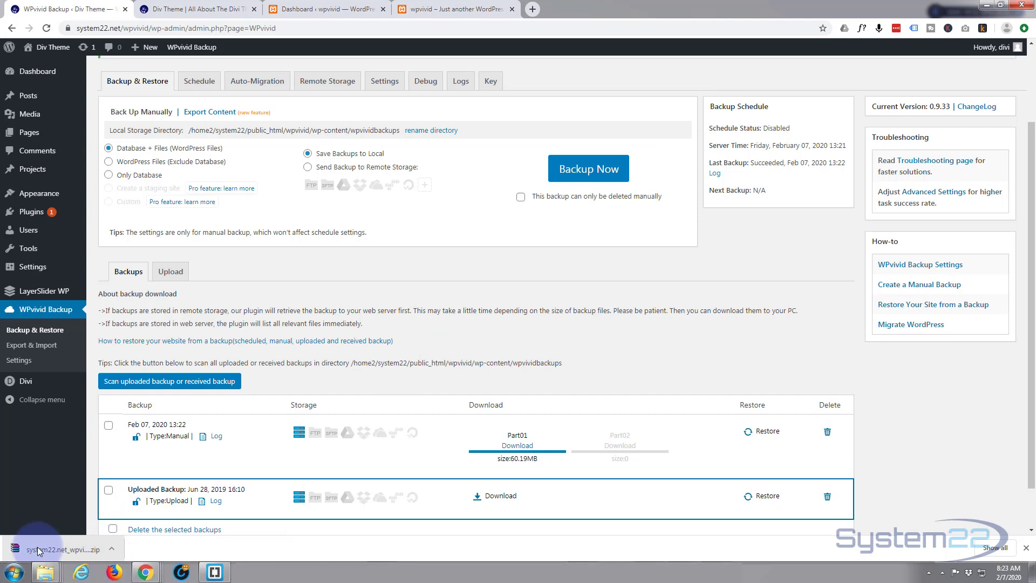
mouse_move(59, 555)
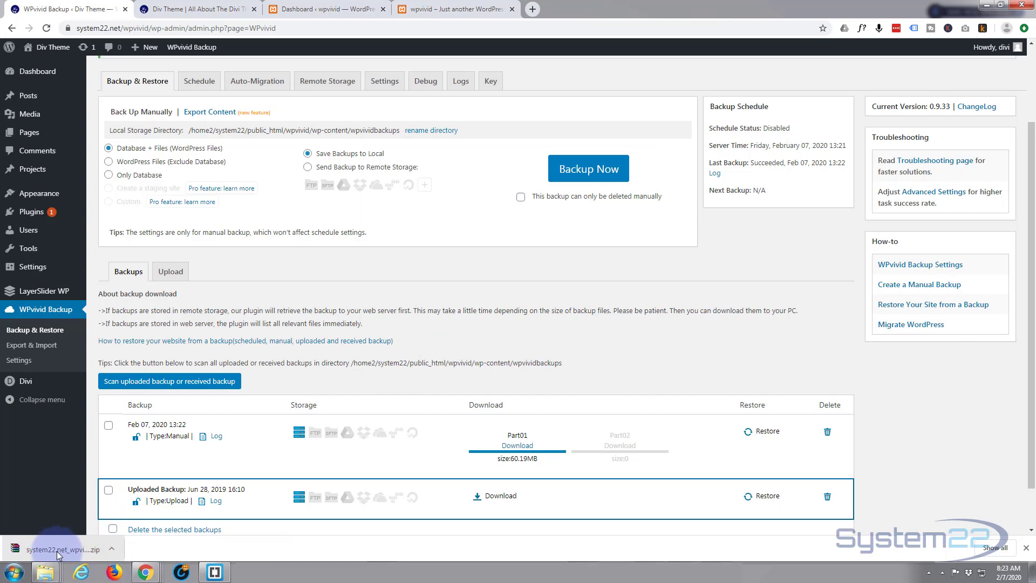
mouse_move(305, 8)
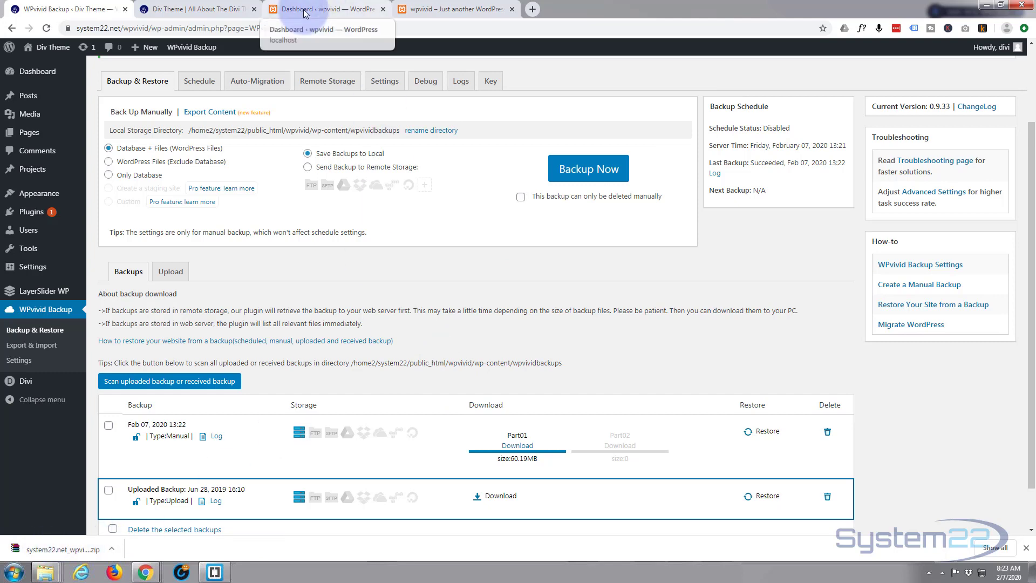
Switch from the live site to the localhost wpvivid admin dashboard.
click(456, 9)
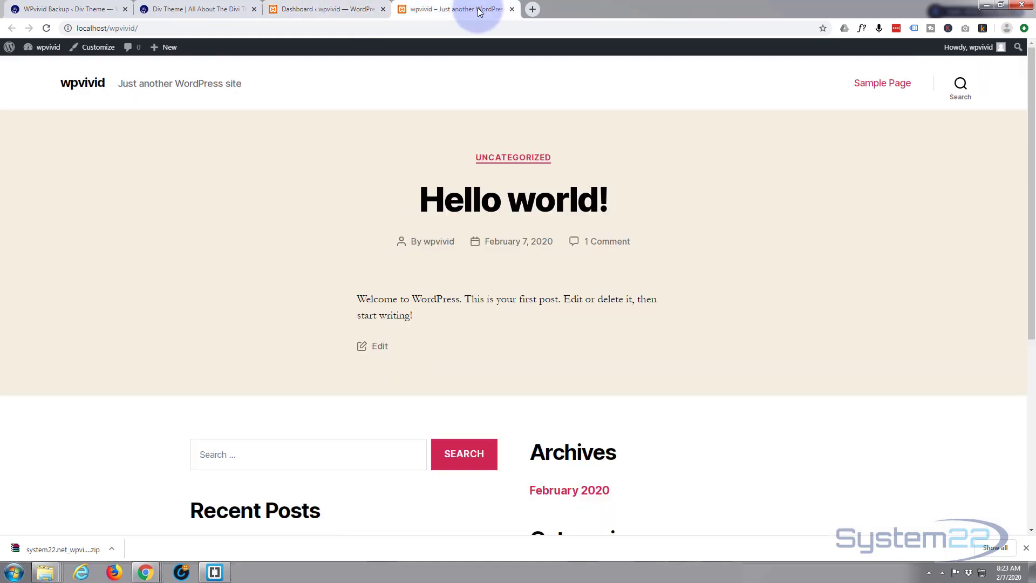
mouse_move(253, 86)
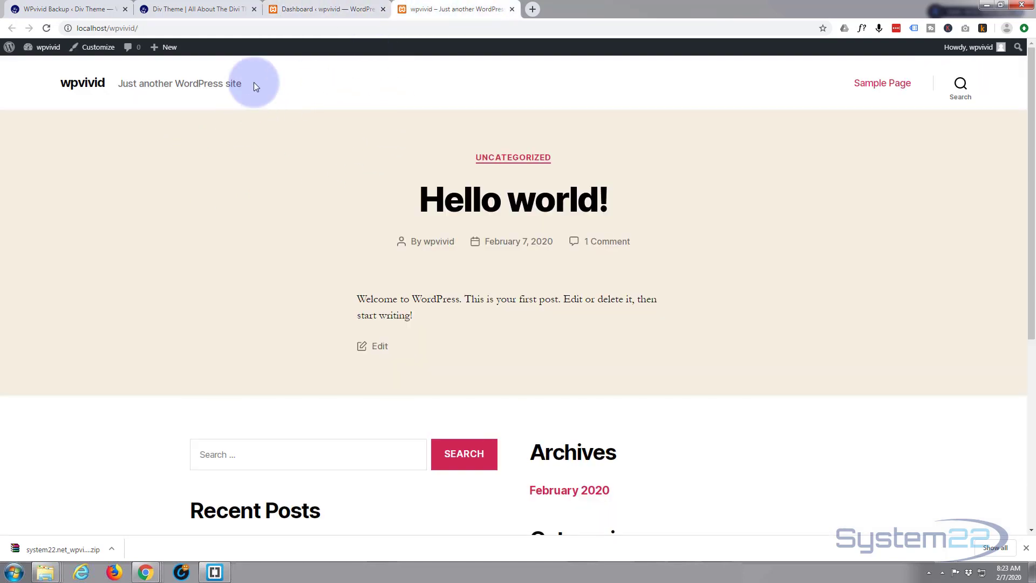
click(324, 9)
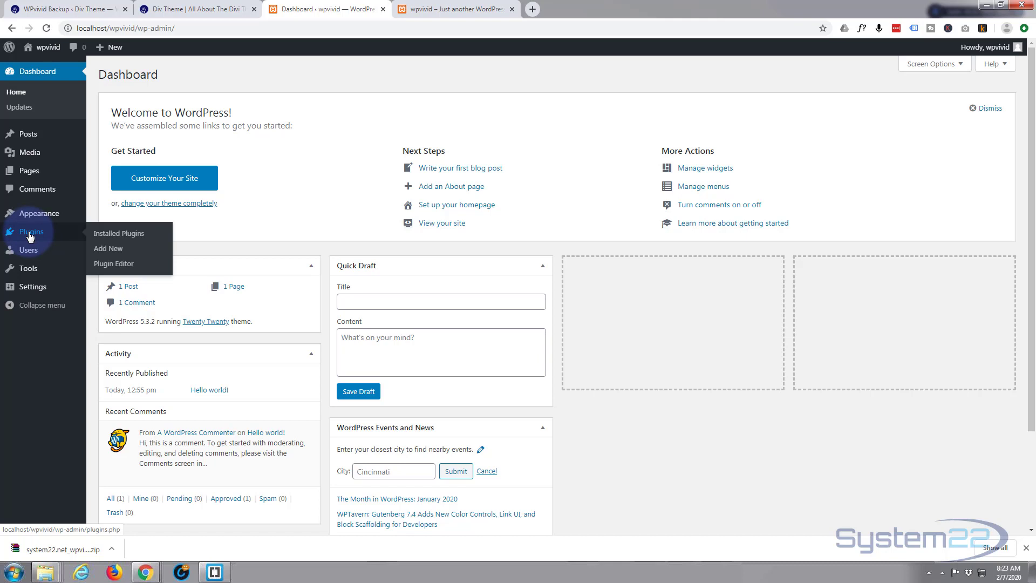
Search 'wp' in Add New plugins, install and activate the WPvivid Backup Plugin.
click(119, 233)
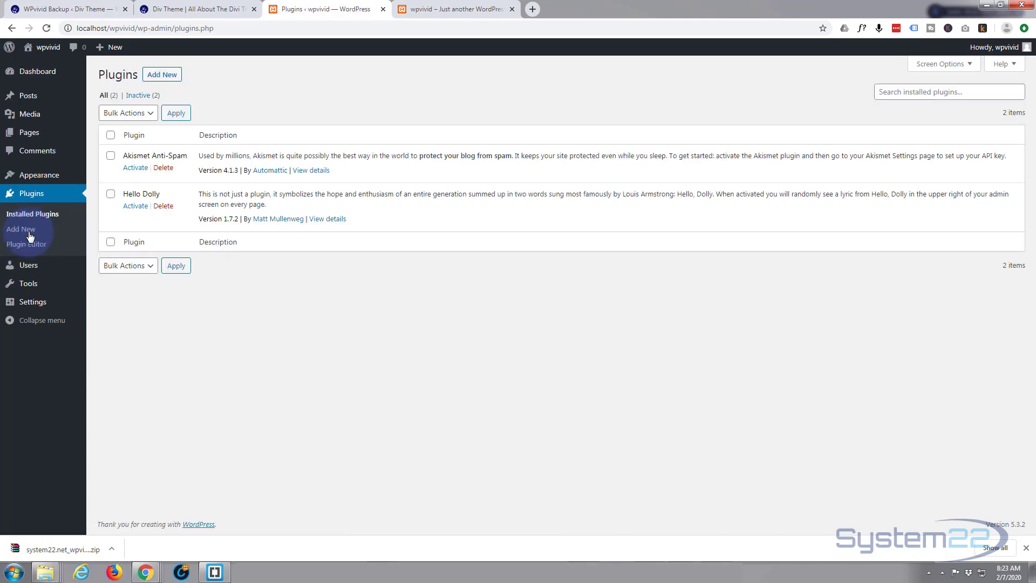
mouse_move(912, 91)
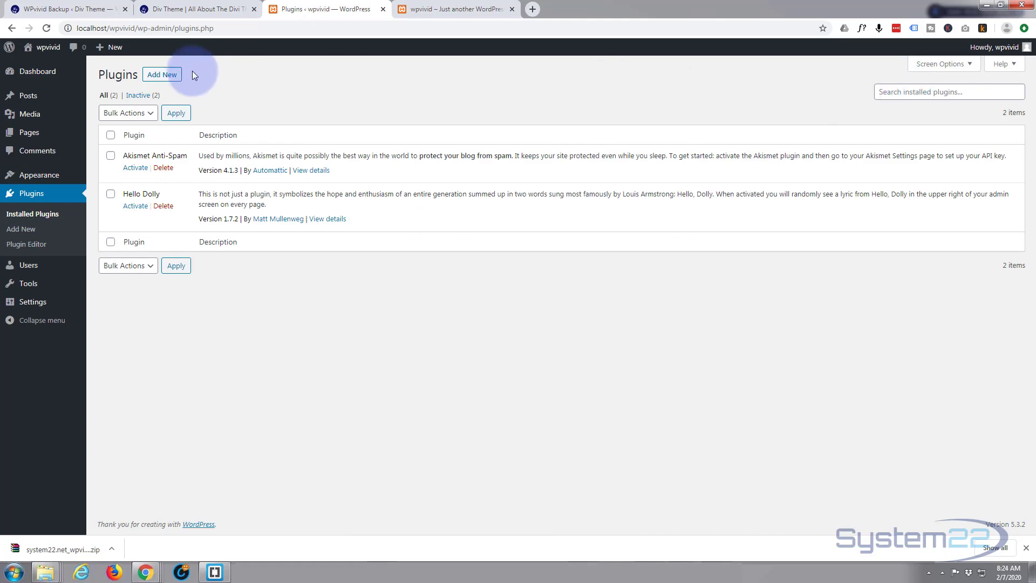
click(161, 74)
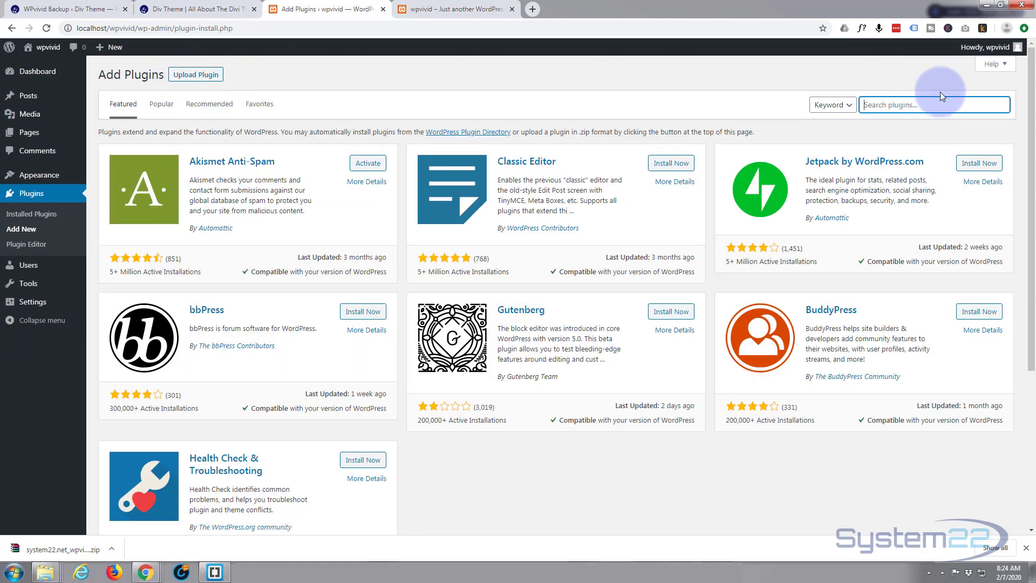
text(wpvivid)
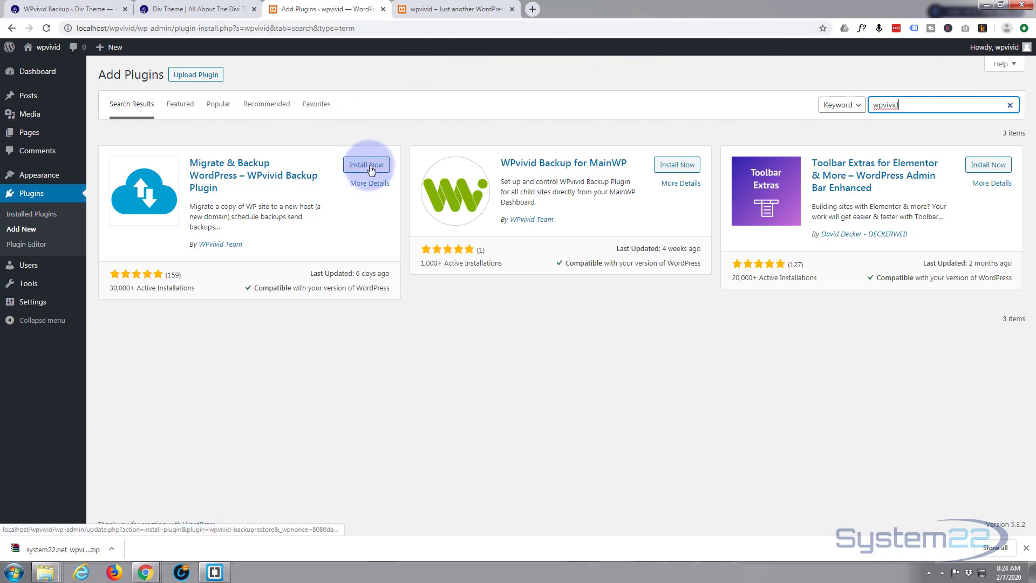
click(366, 164)
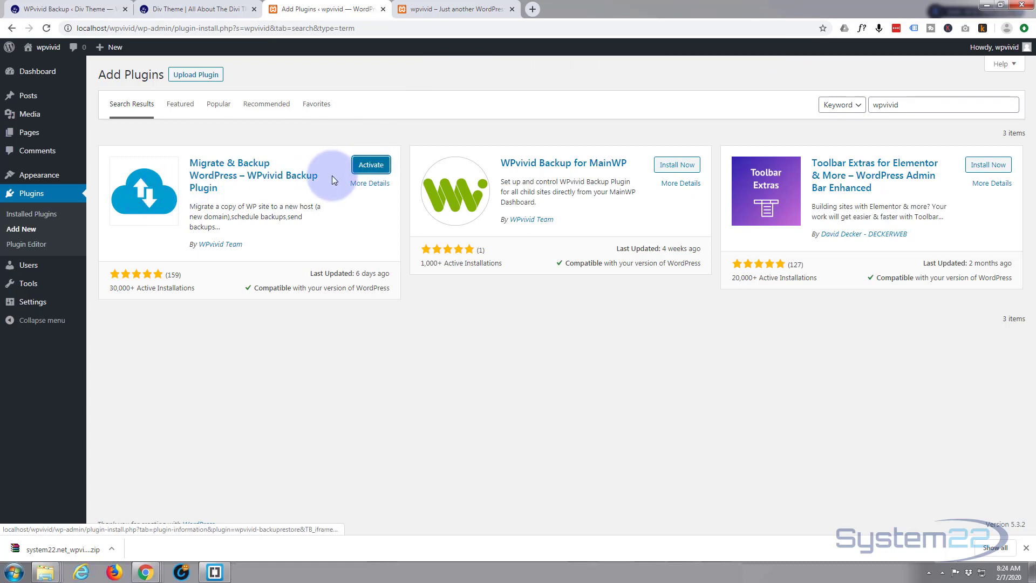
click(371, 164)
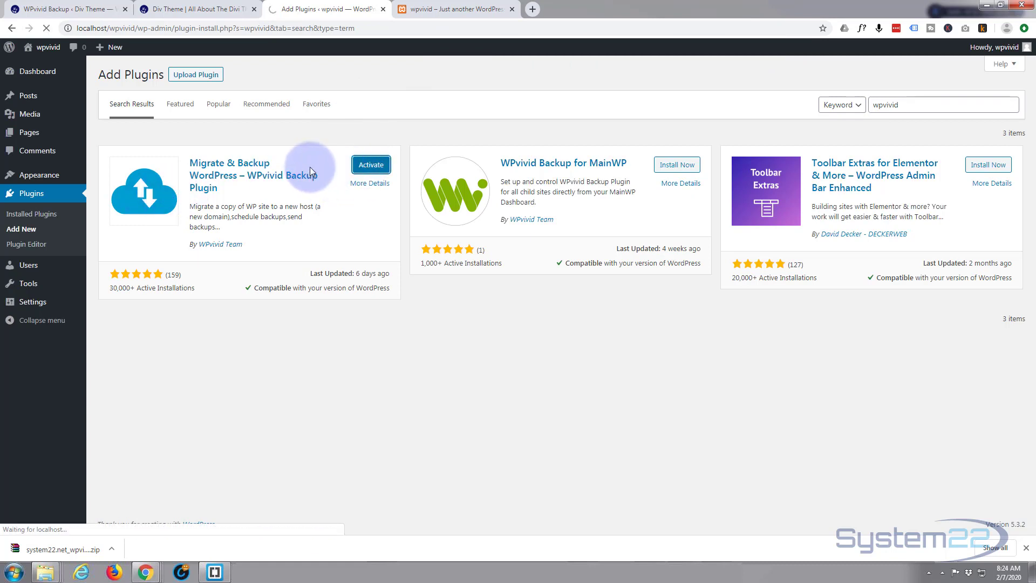
click(370, 164)
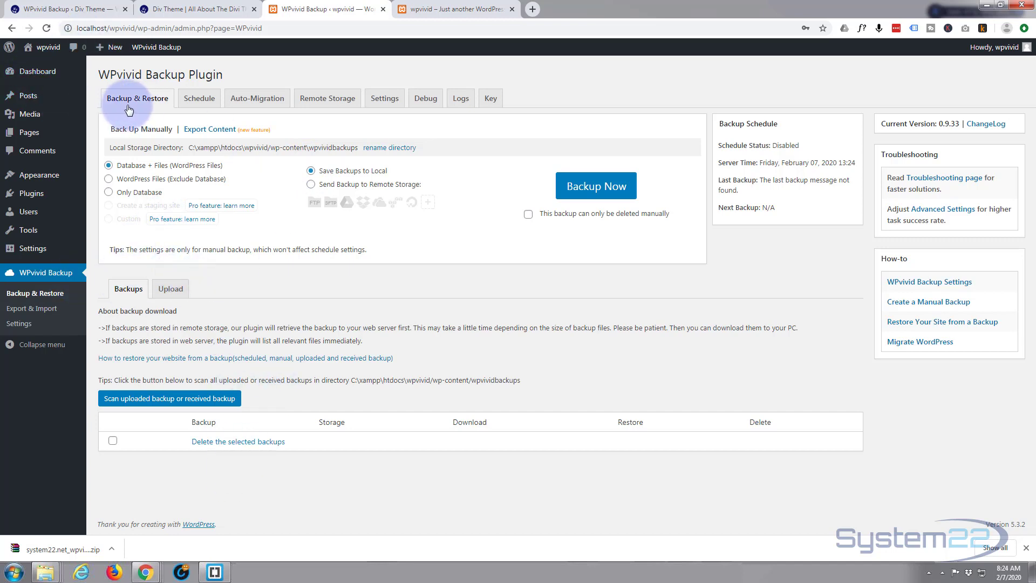
mouse_move(237, 190)
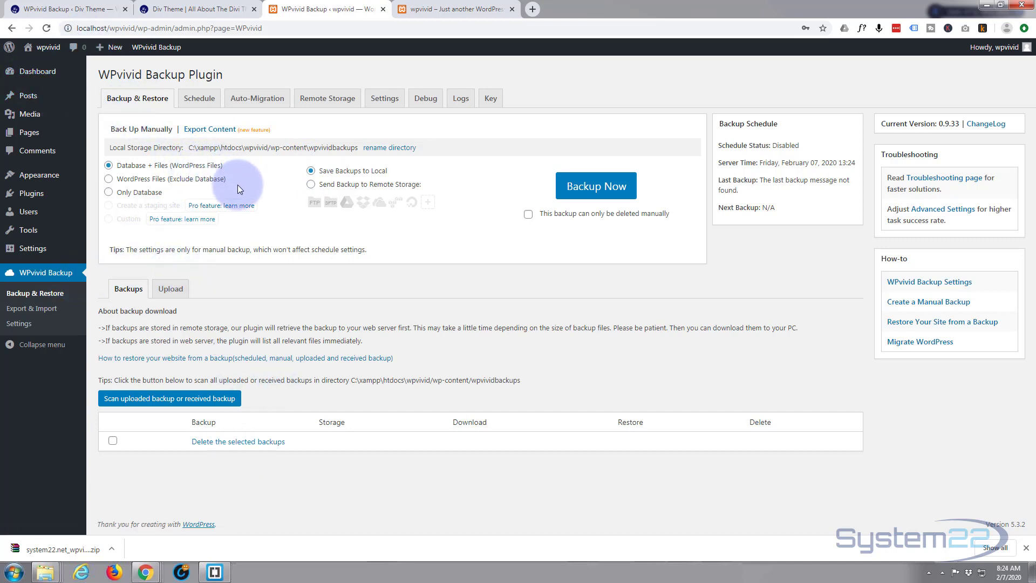
mouse_move(258, 423)
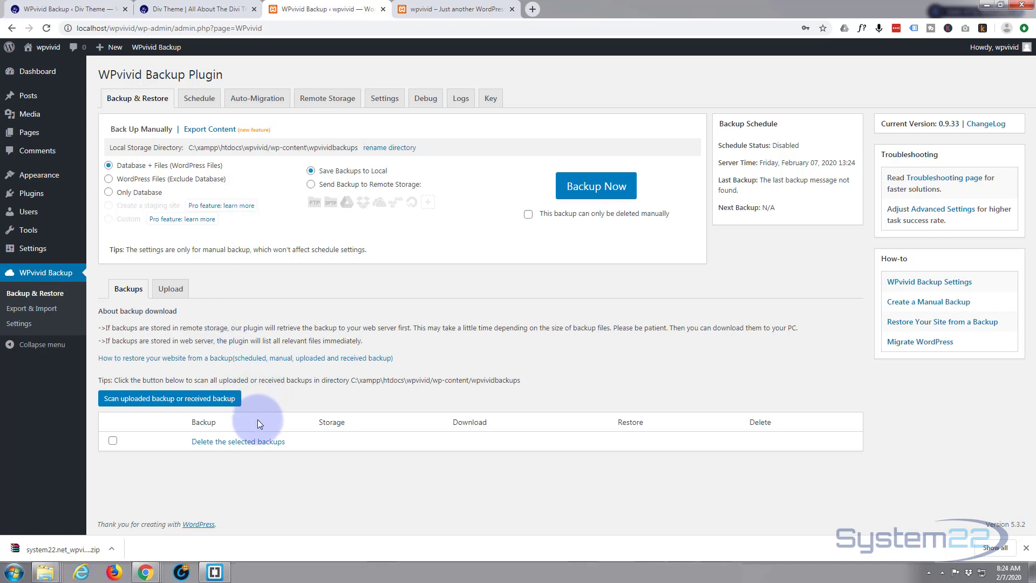
mouse_move(258, 429)
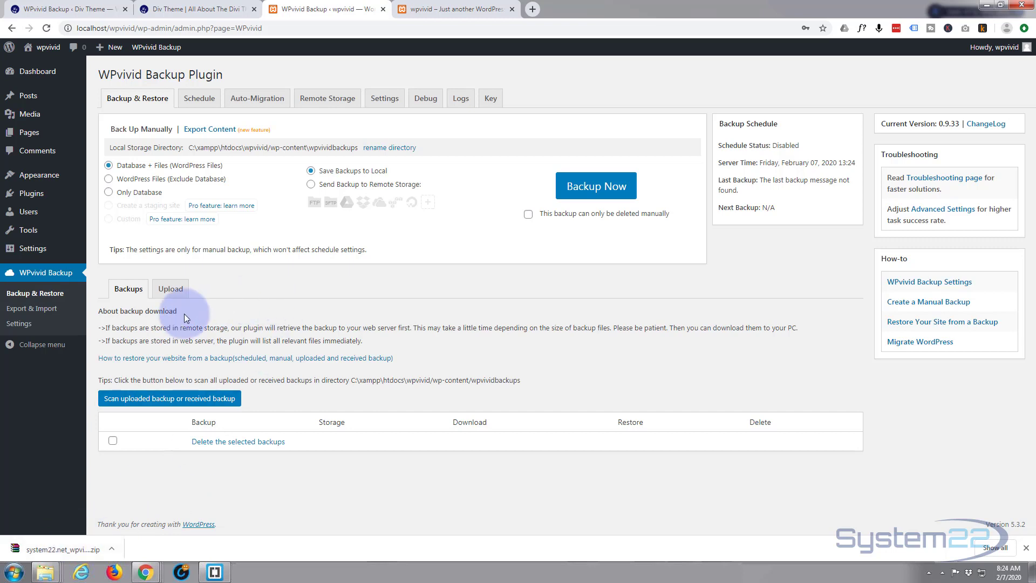
mouse_move(170, 289)
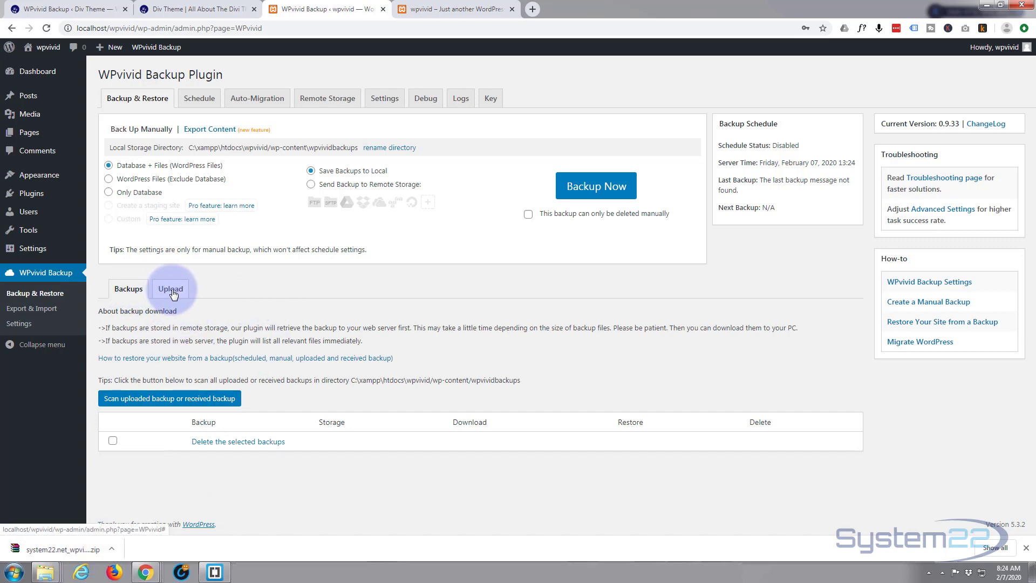
Upload the downloaded backup zip to the localhost site until it reaches 100%.
click(170, 289)
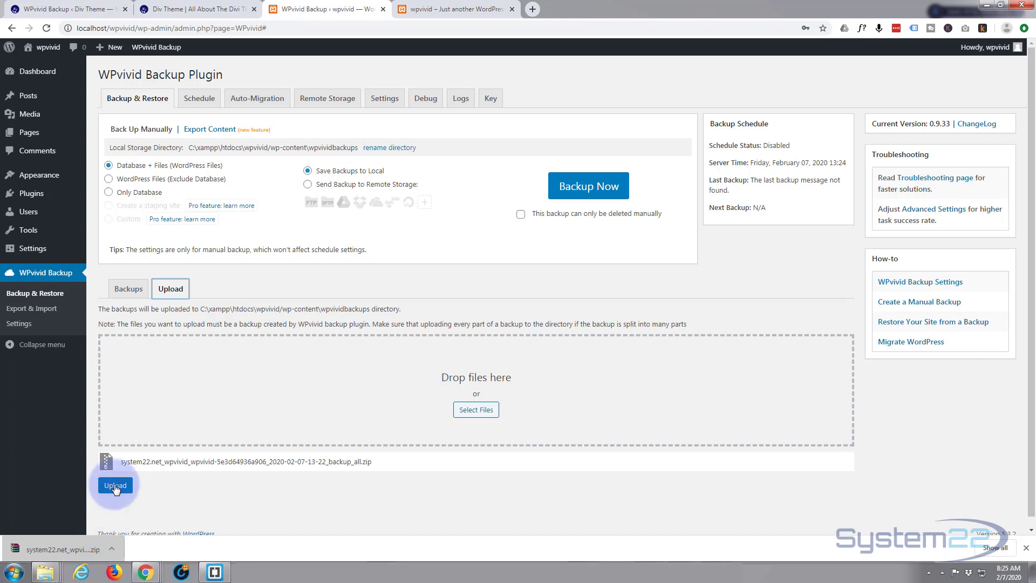
click(115, 485)
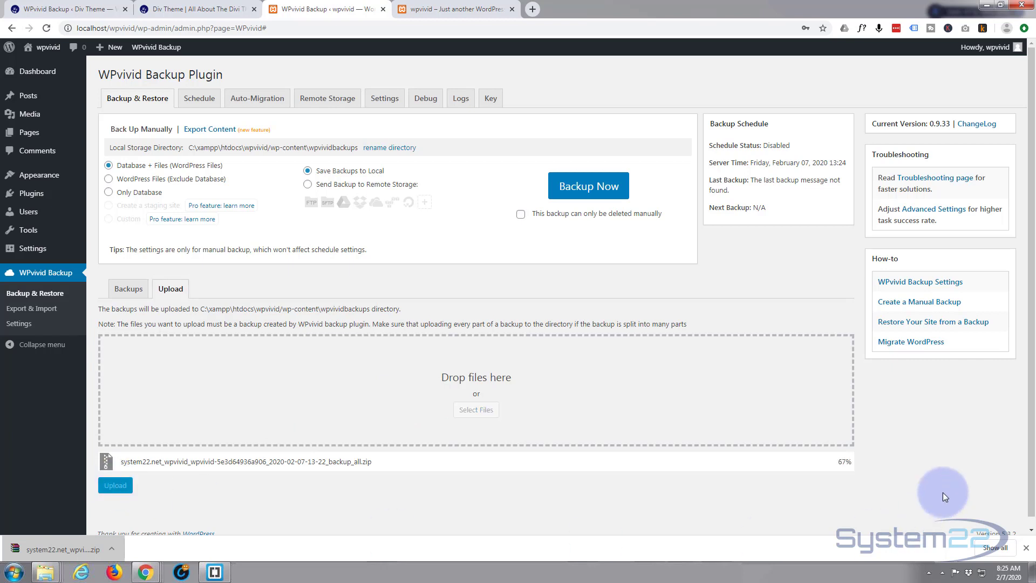
mouse_move(847, 476)
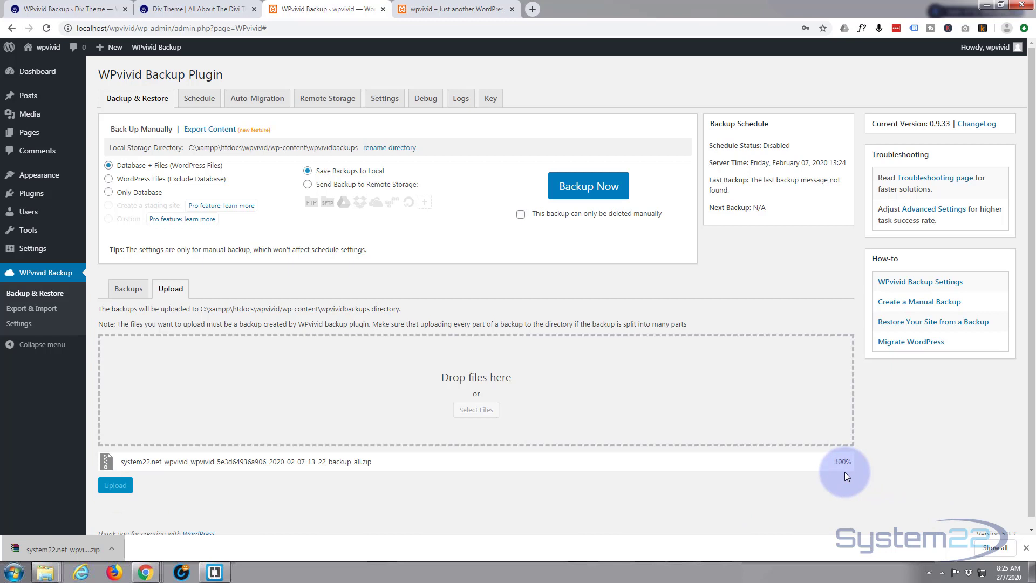
click(114, 484)
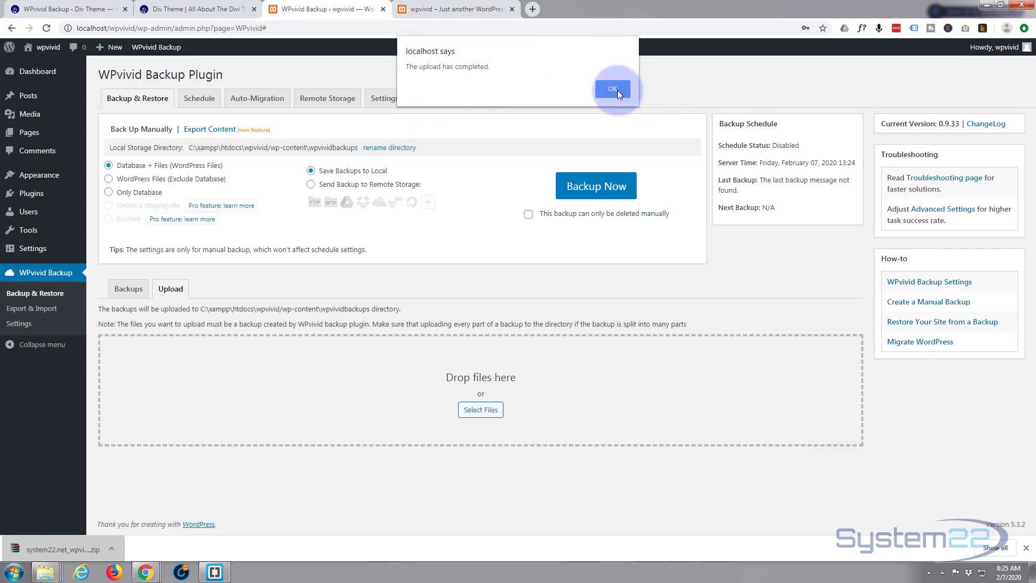
Dismiss the upload-completed notice and return to the backups list with the Feb 07, 2020 13:22 backup.
click(611, 89)
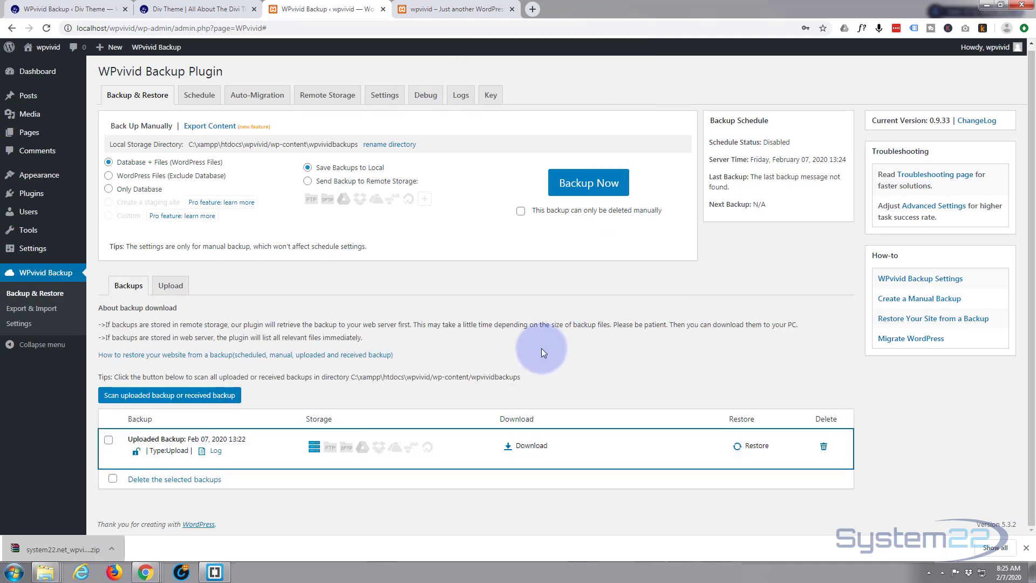
mouse_move(190, 461)
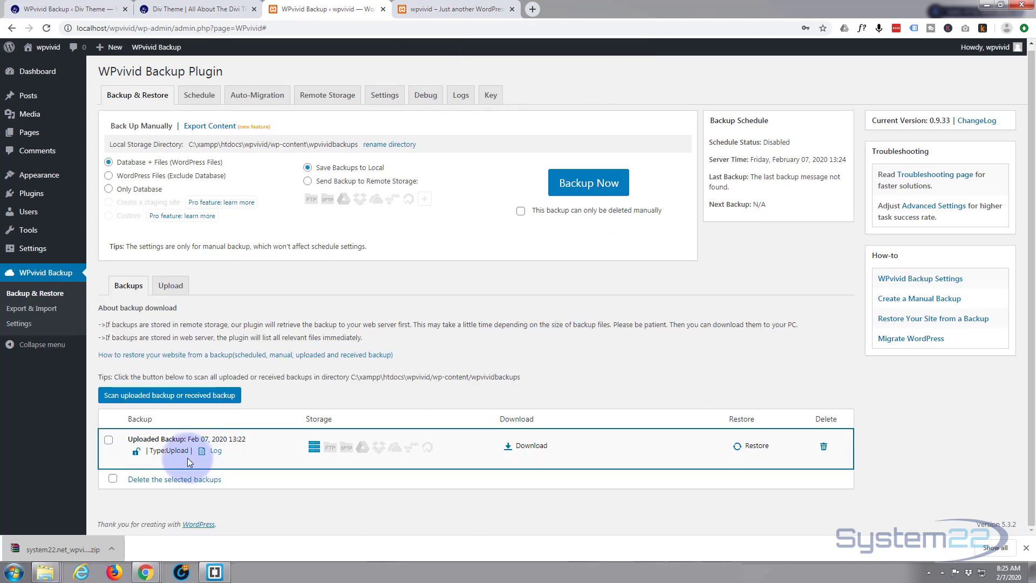
mouse_move(433, 10)
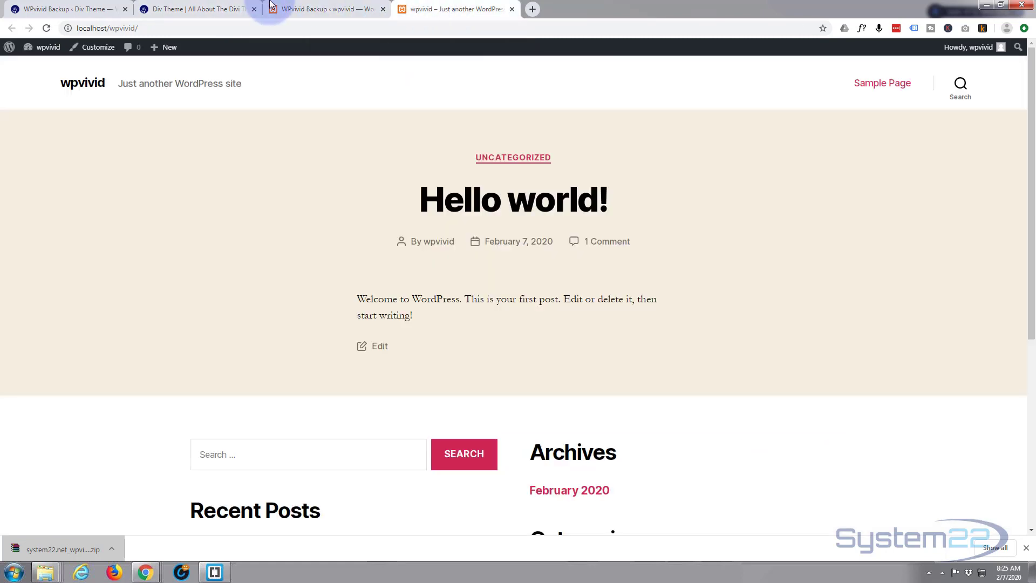
click(62, 8)
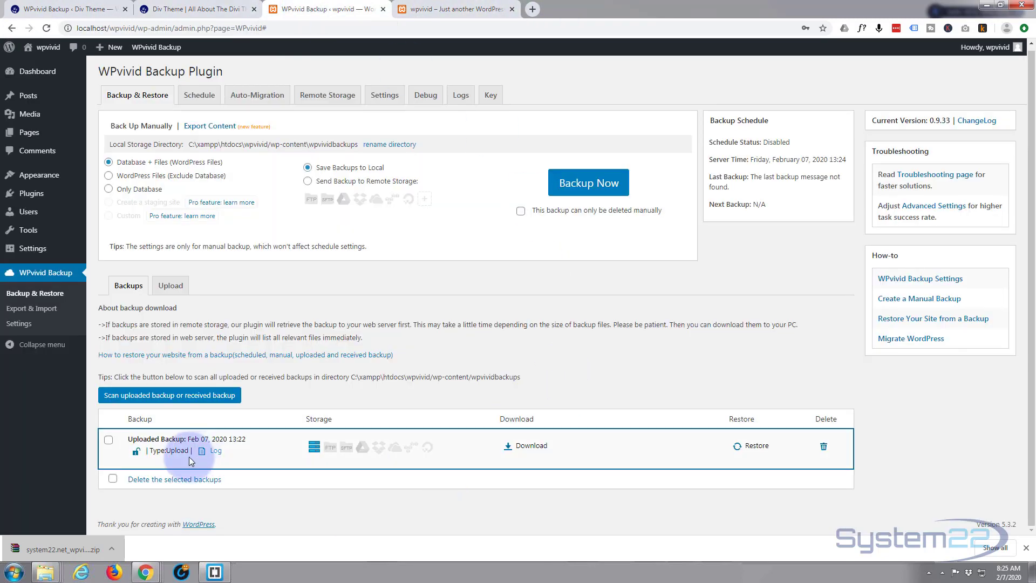
mouse_move(484, 460)
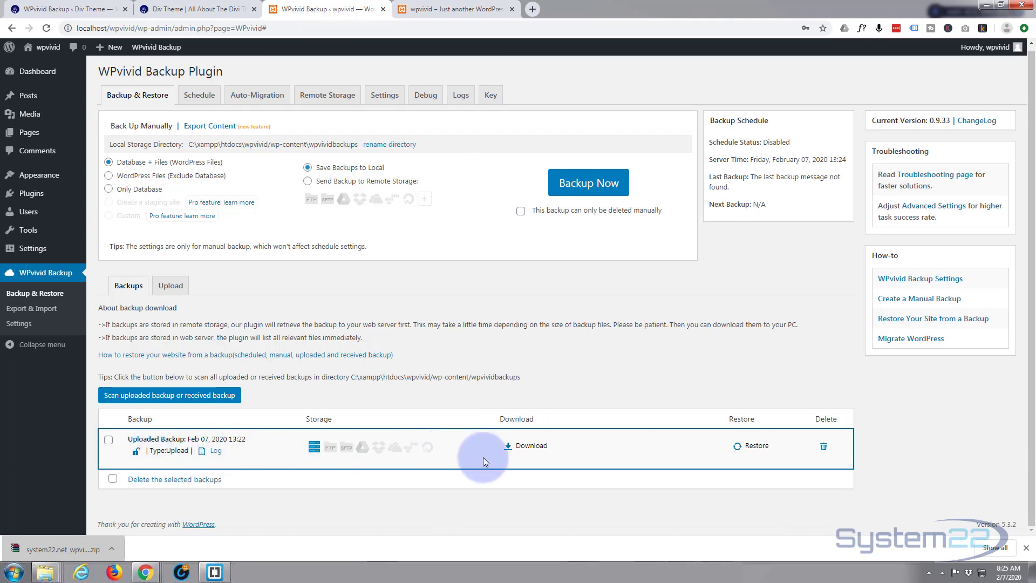
mouse_move(757, 446)
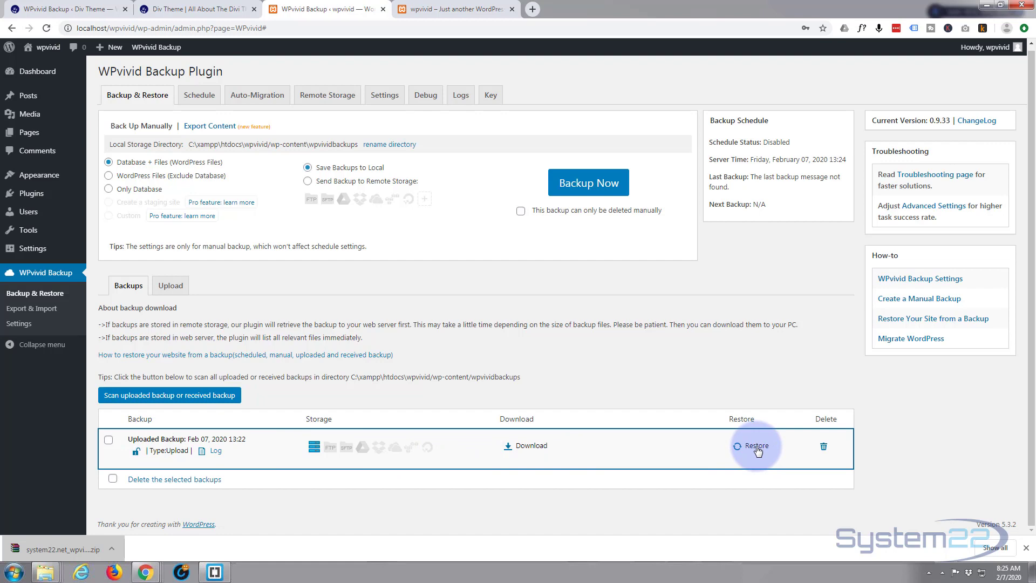
Start a restore from the Feb 07, 2020 13:22 backup's row, reaching the restore screen with a max_allow_packet warning.
click(755, 446)
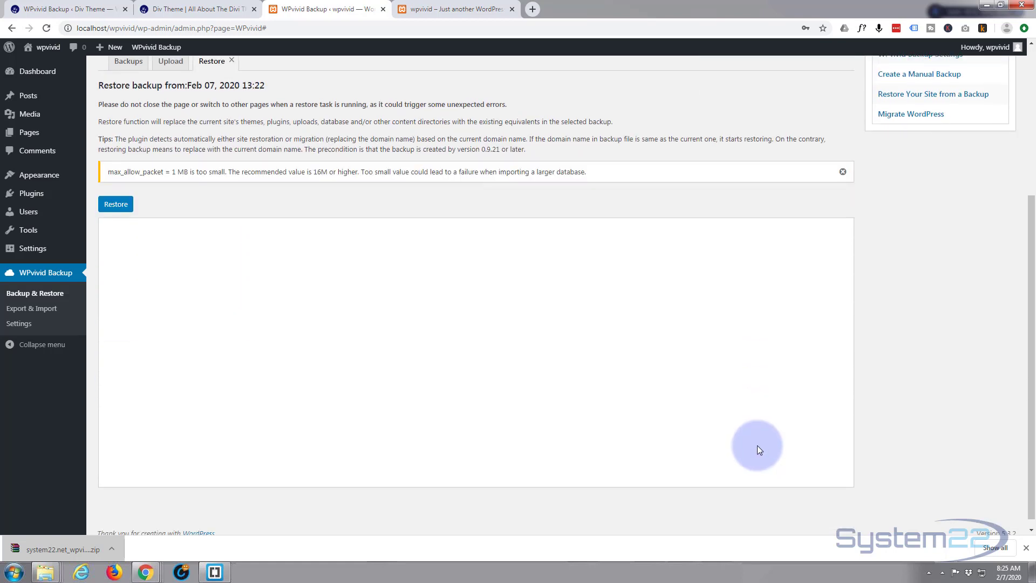
mouse_move(167, 172)
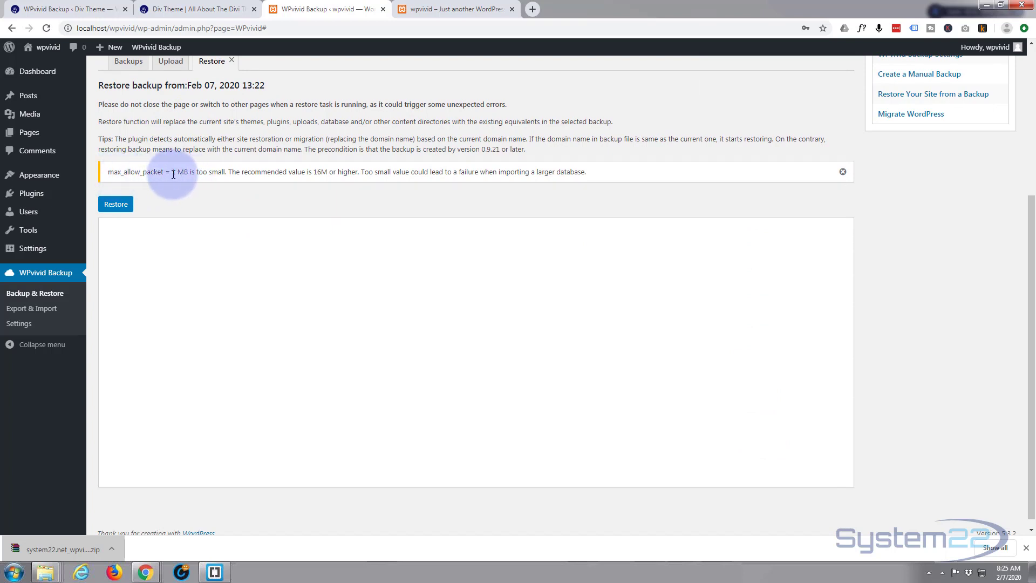
mouse_move(581, 173)
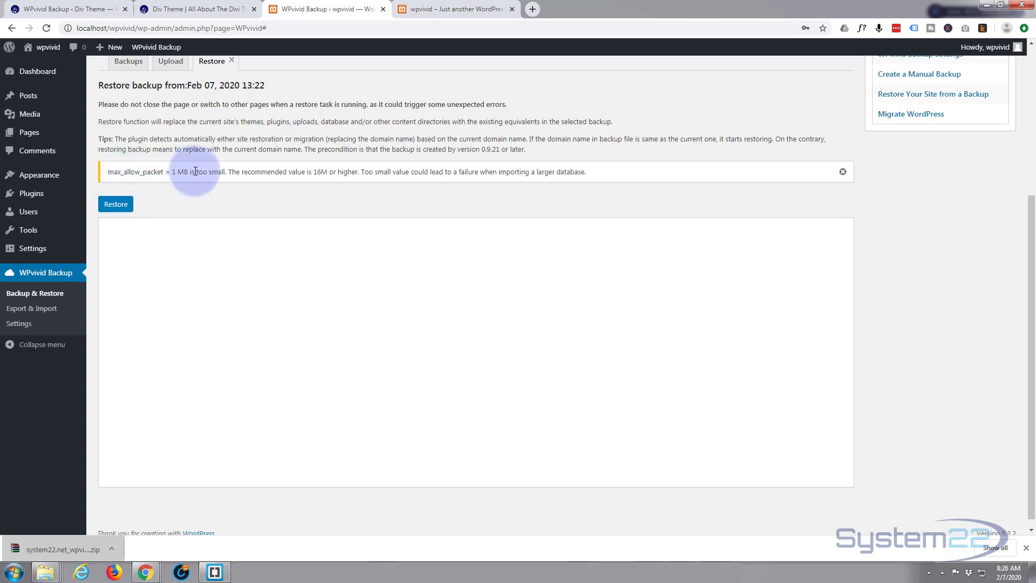
mouse_move(212, 201)
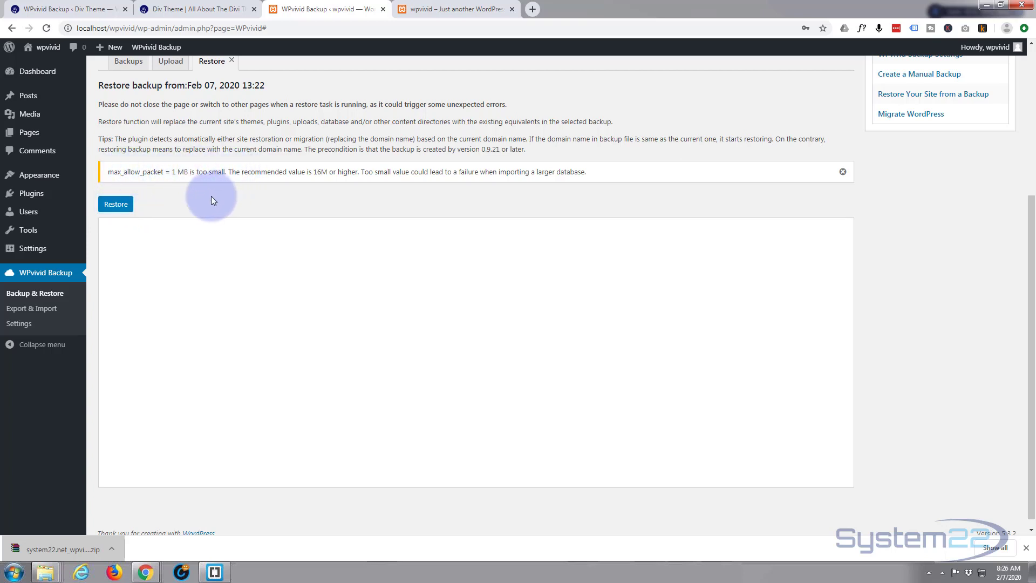
mouse_move(136, 172)
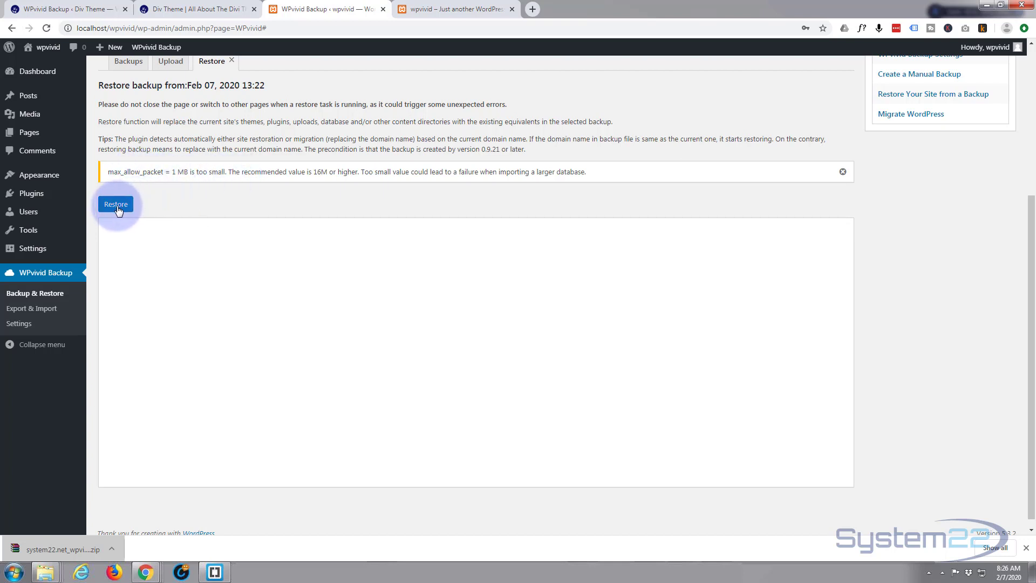
Begin restoring the localhost site from the uploaded backup and confirm 'Are you sure to continue?'.
click(116, 204)
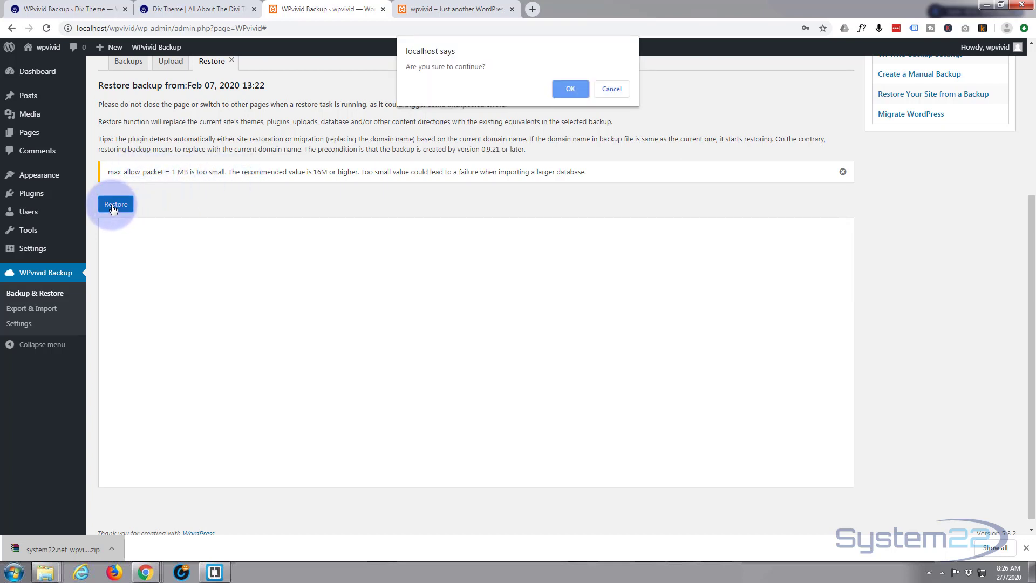
mouse_move(444, 77)
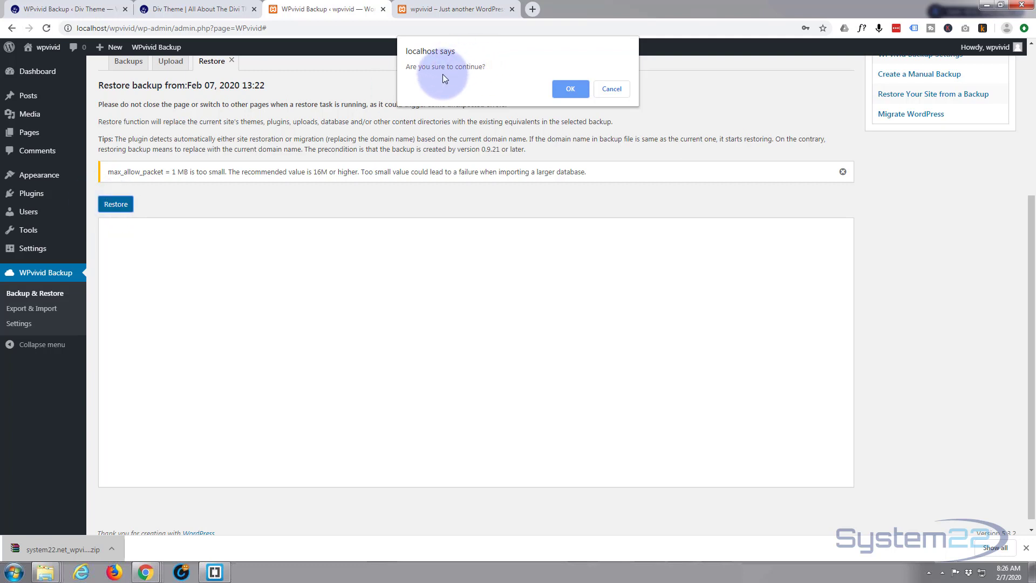
click(570, 89)
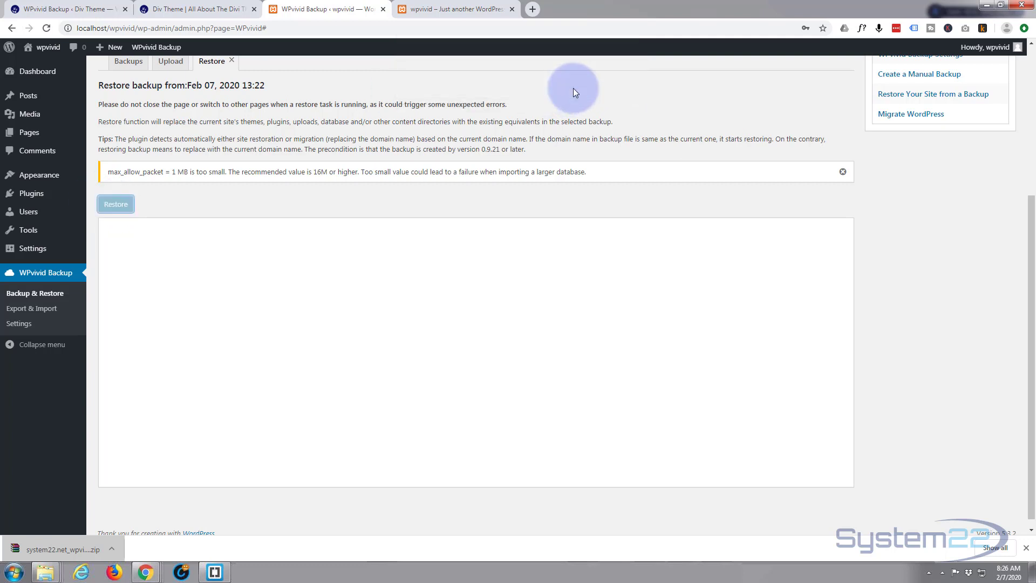
click(116, 204)
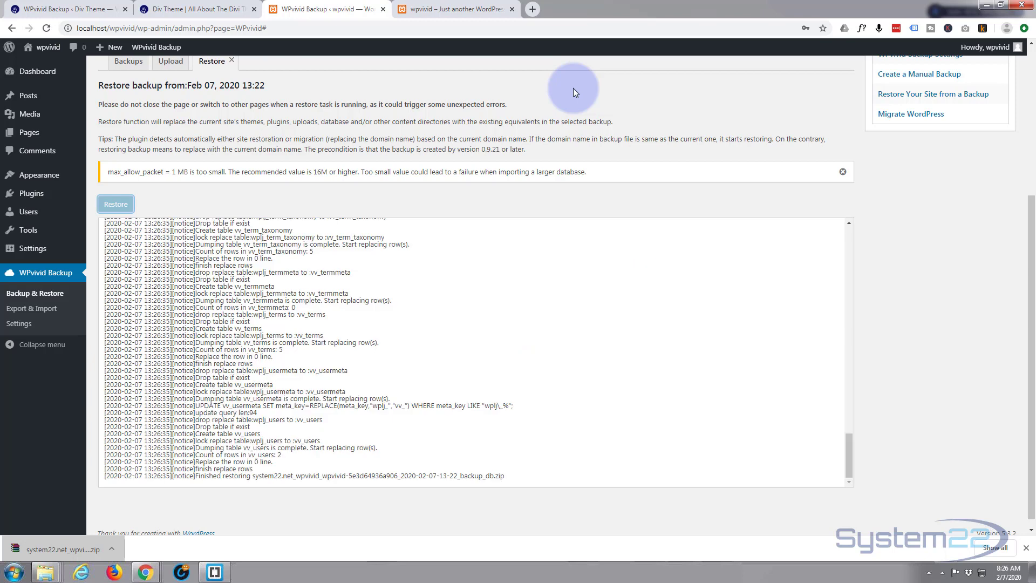
Acknowledge 'Restore completed successfully', decline 'Reload site?', and review the log ending 'Restore task completed.'.
click(115, 204)
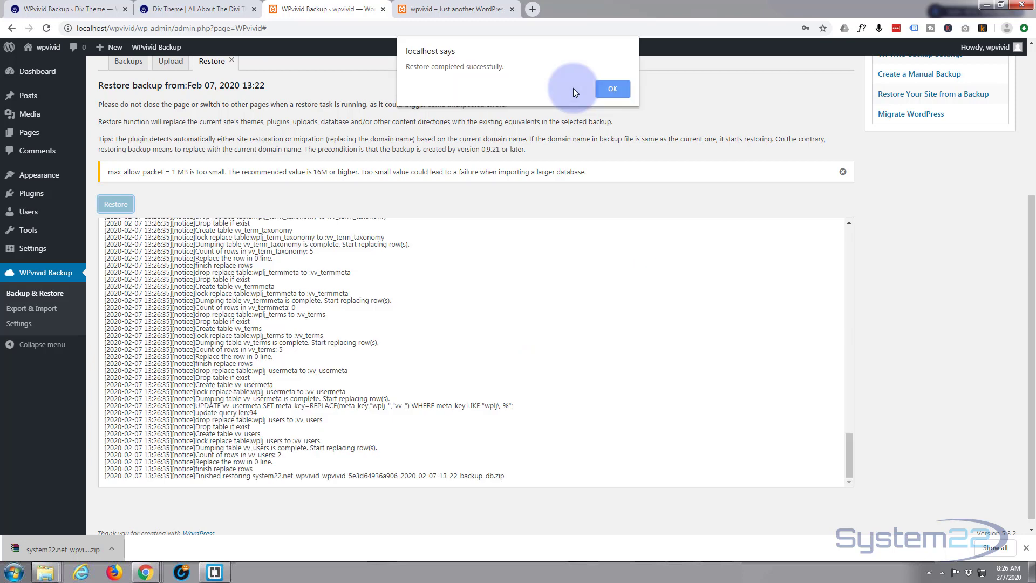
mouse_move(424, 69)
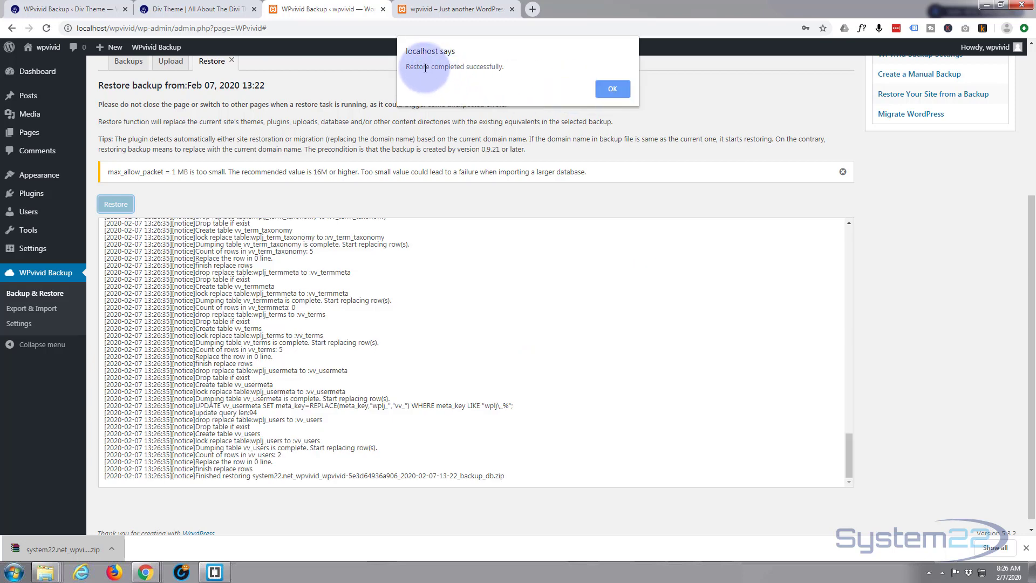
mouse_move(612, 89)
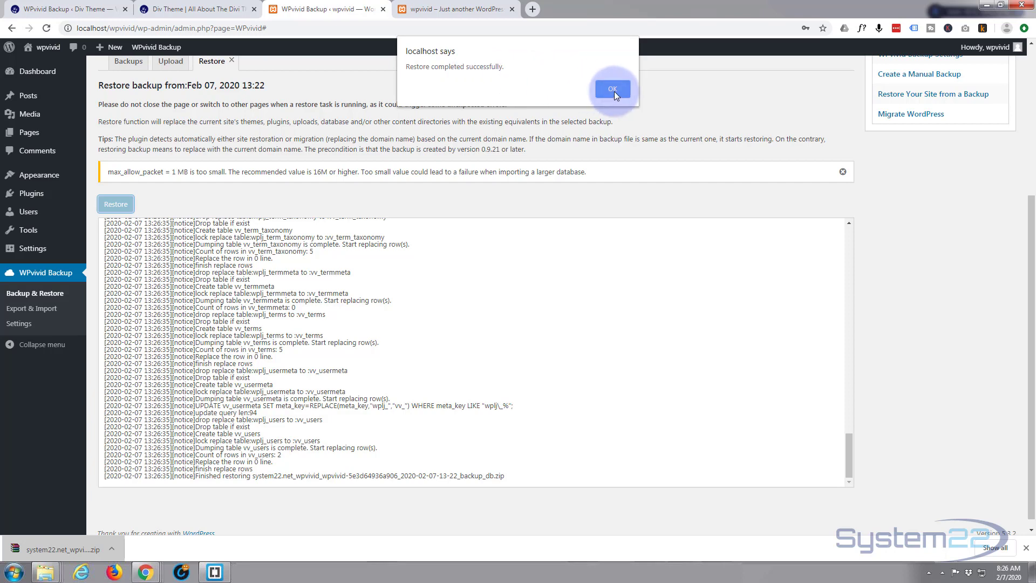
click(611, 88)
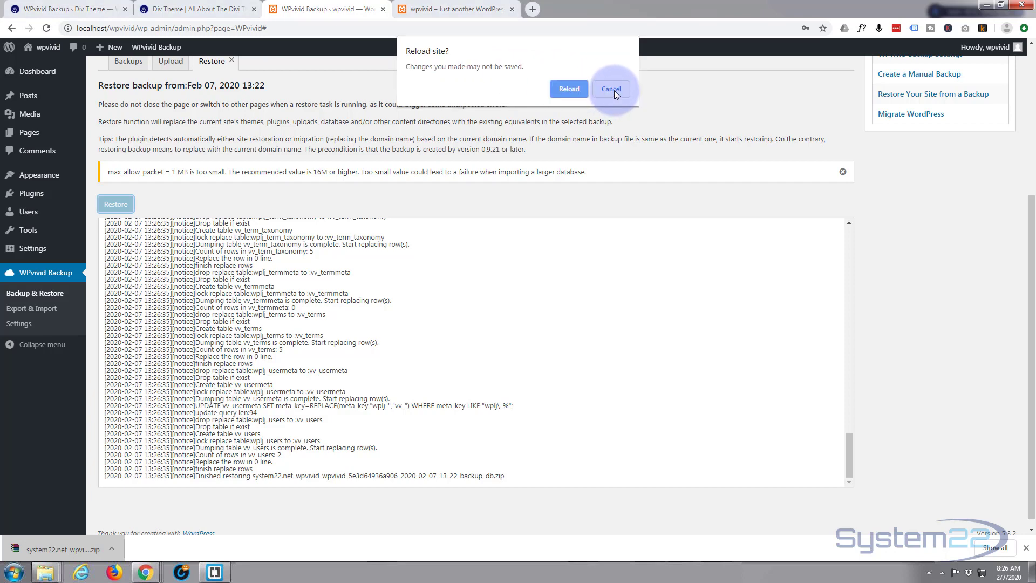
mouse_move(504, 93)
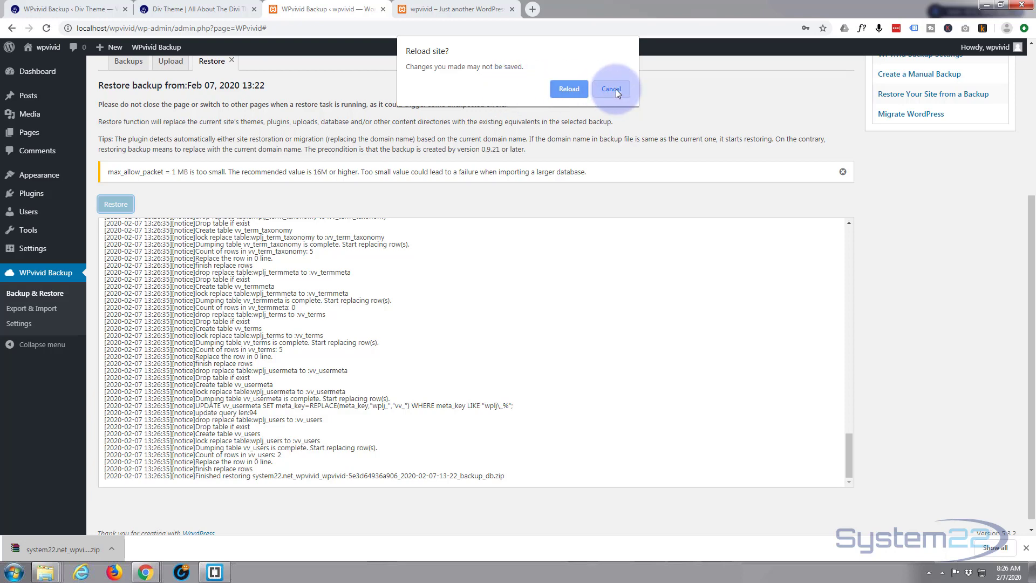
click(610, 89)
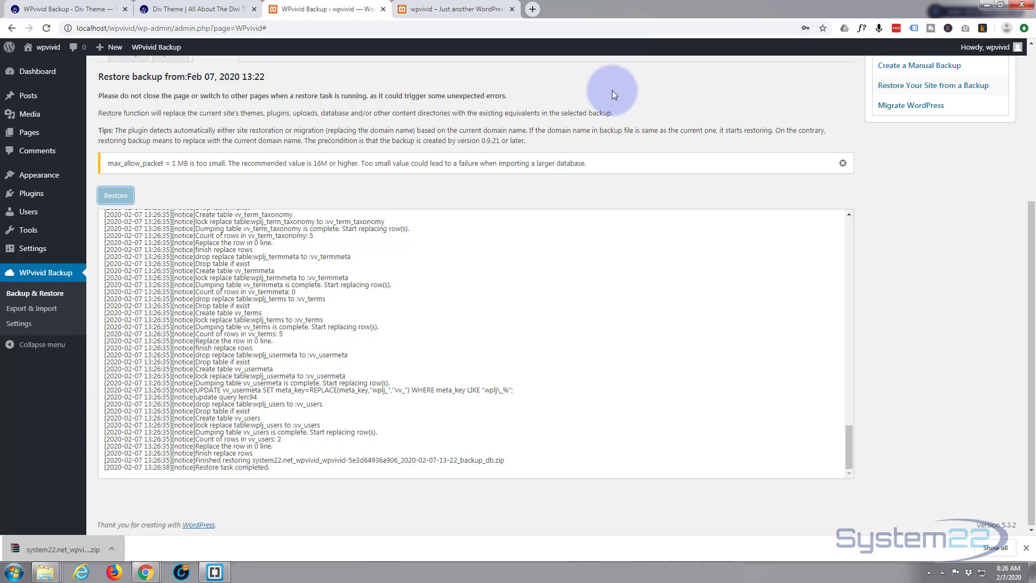
mouse_move(267, 375)
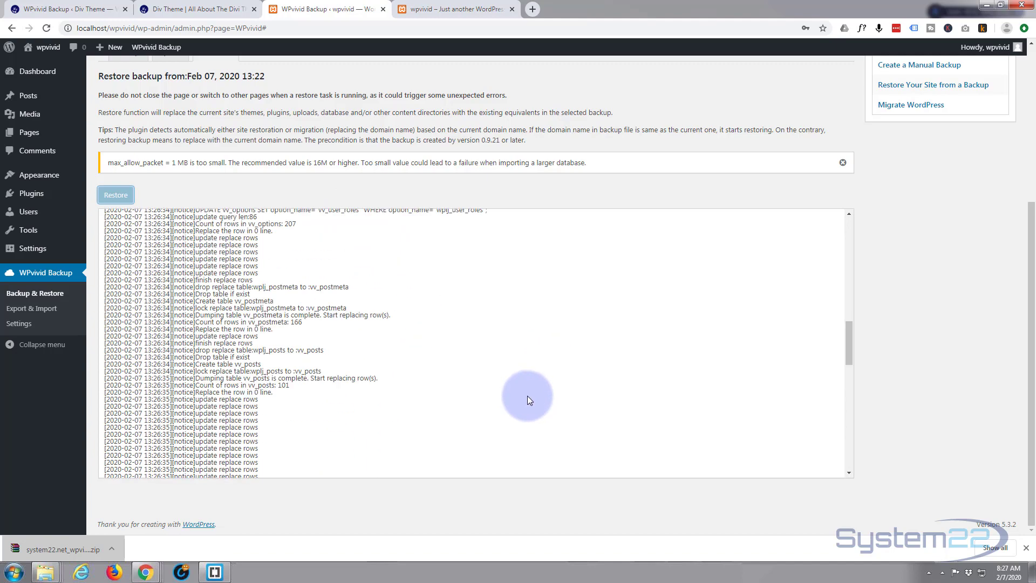
scroll(up, 3)
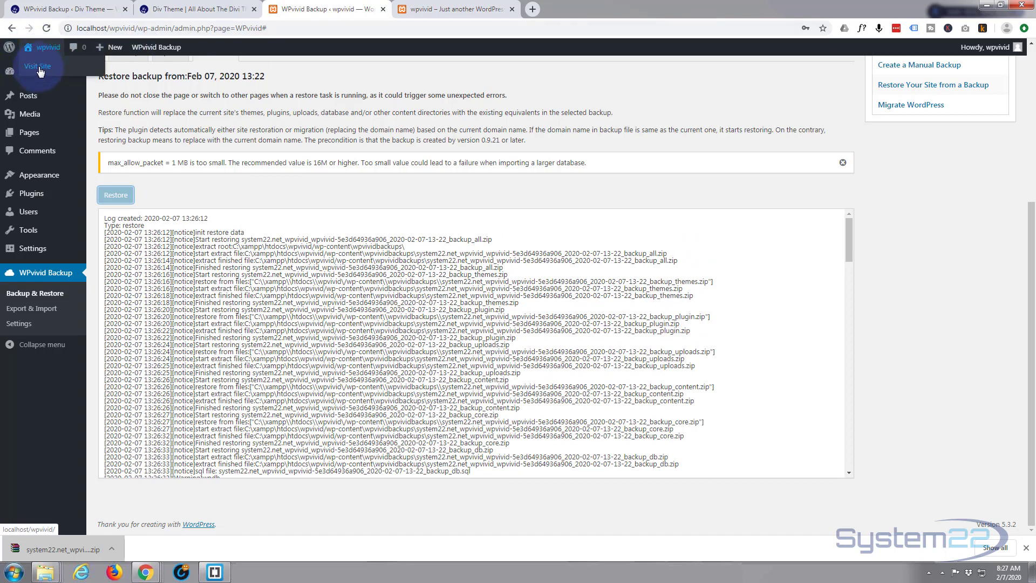
View the restored front end: the My New Site homepage with its MY NEW WEBSITE slider and Hello Widget.
click(456, 10)
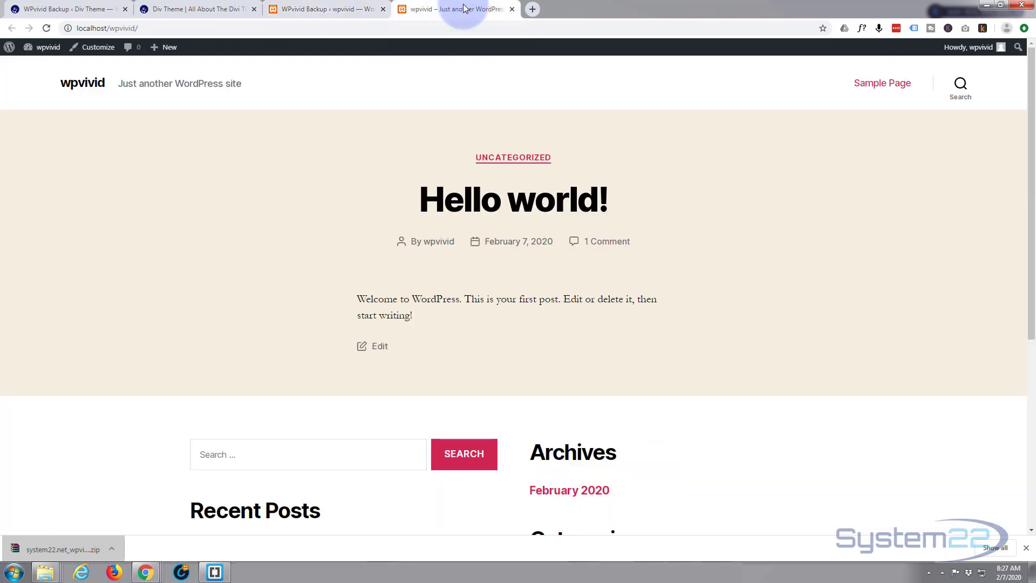
click(324, 8)
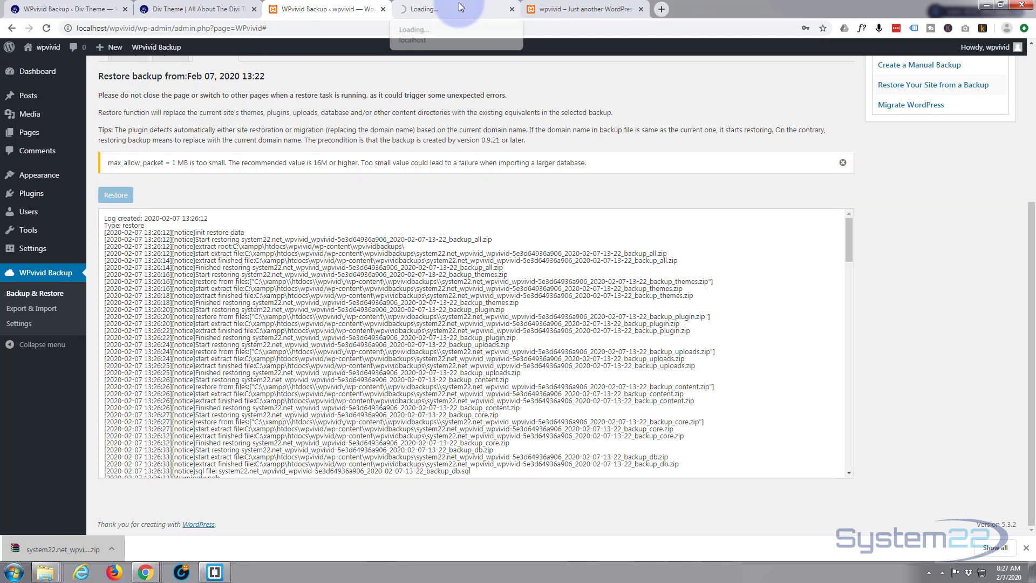
click(455, 9)
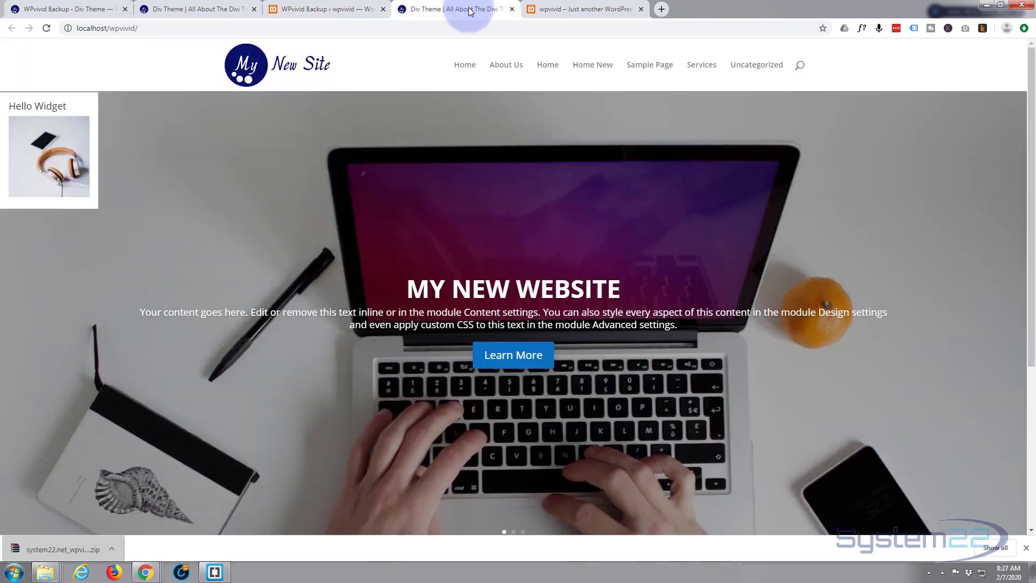
click(584, 9)
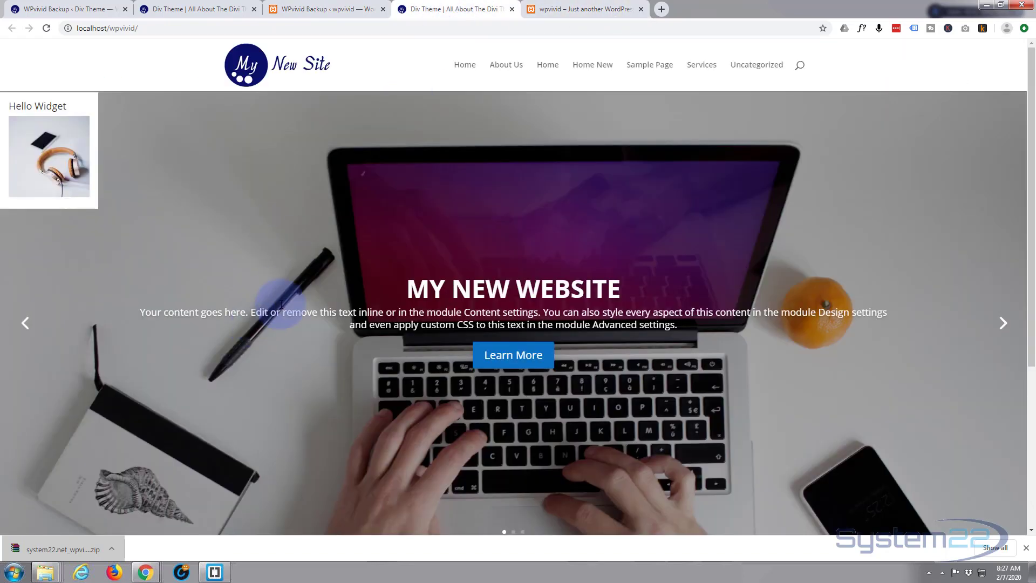
scroll(down, 3)
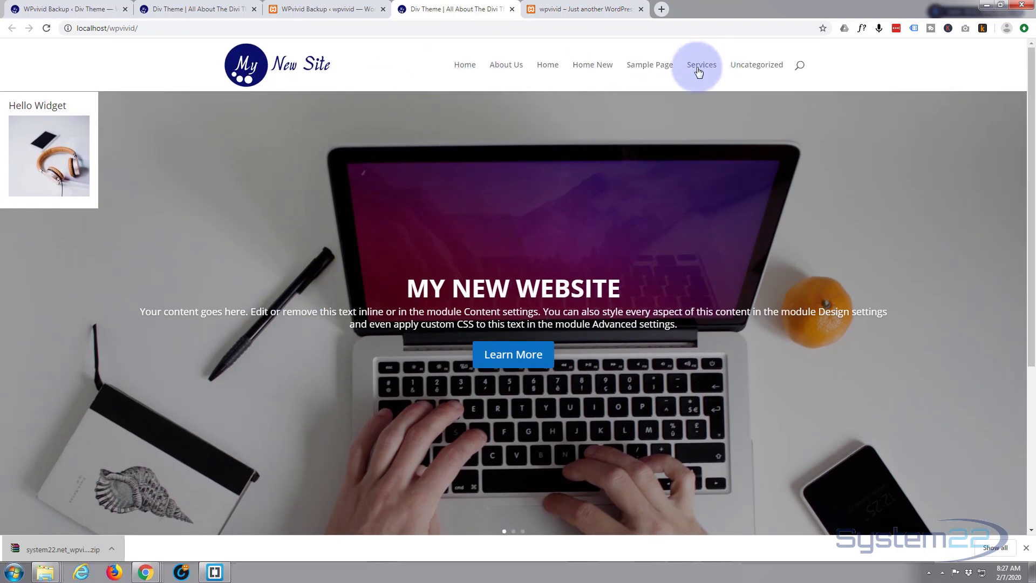
Navigate to the Services page and review its countdown, service blurbs and feature boxes.
click(702, 63)
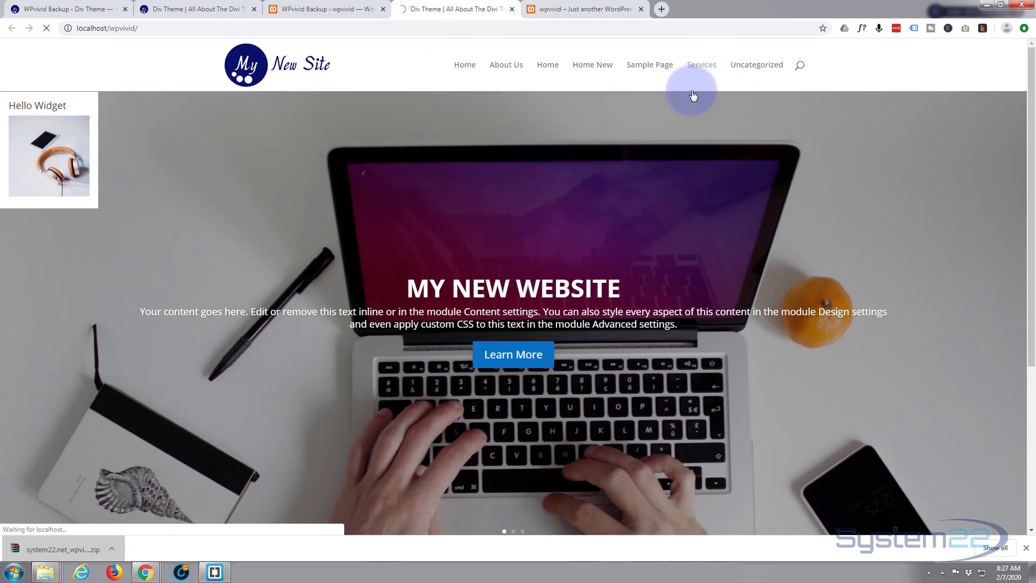
click(702, 63)
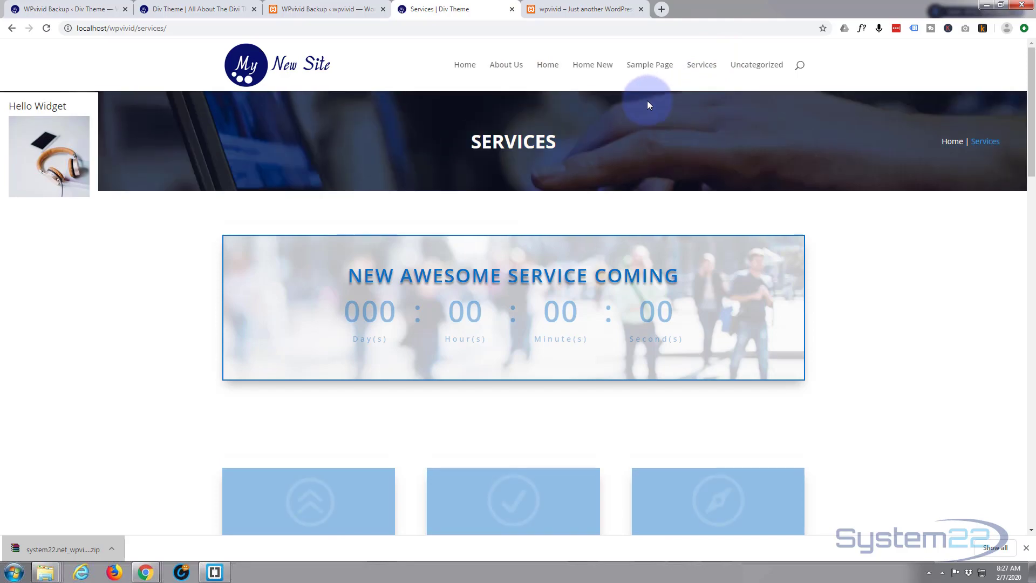
scroll(down, 3)
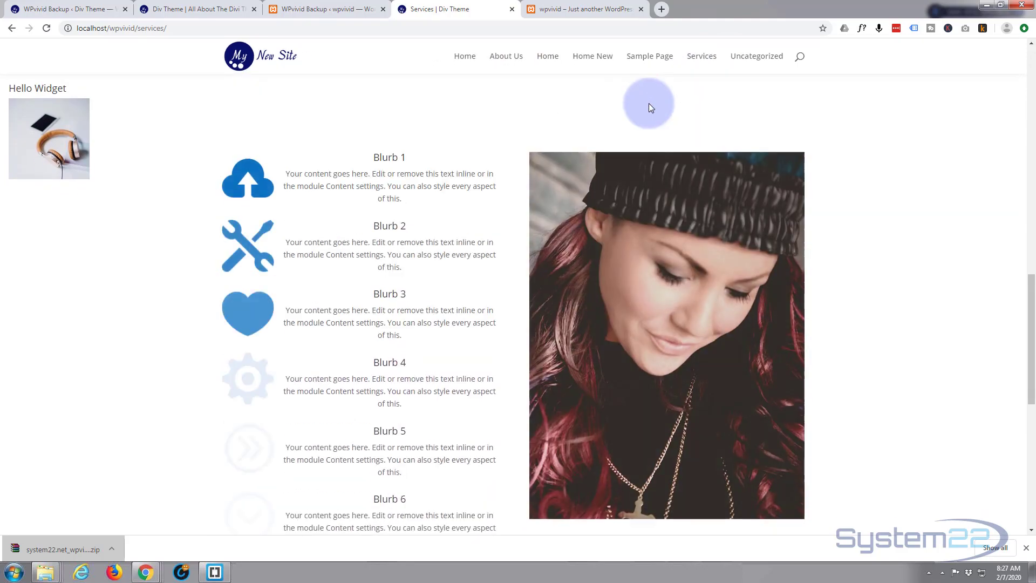
scroll(down, 3)
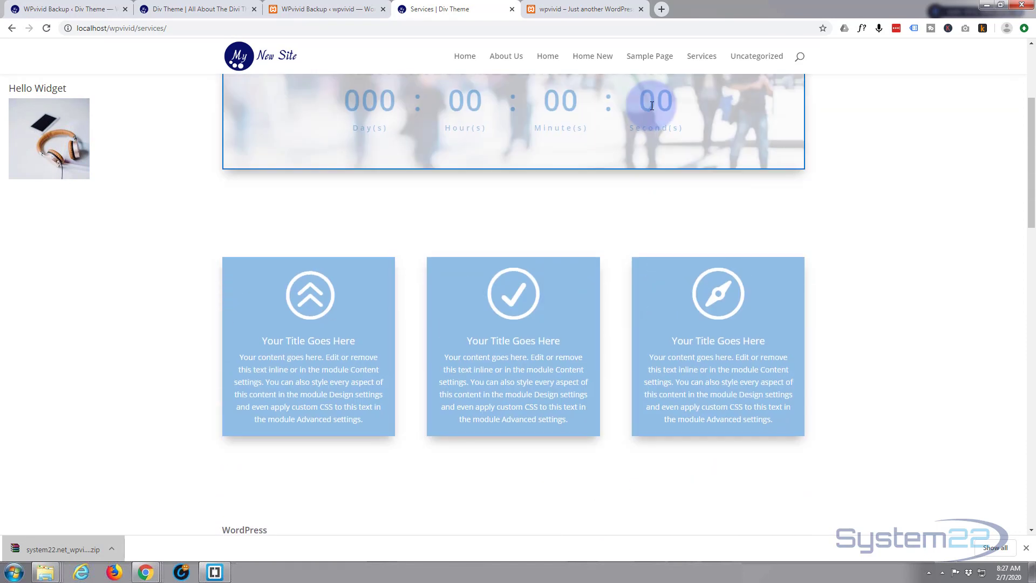
scroll(up, 3)
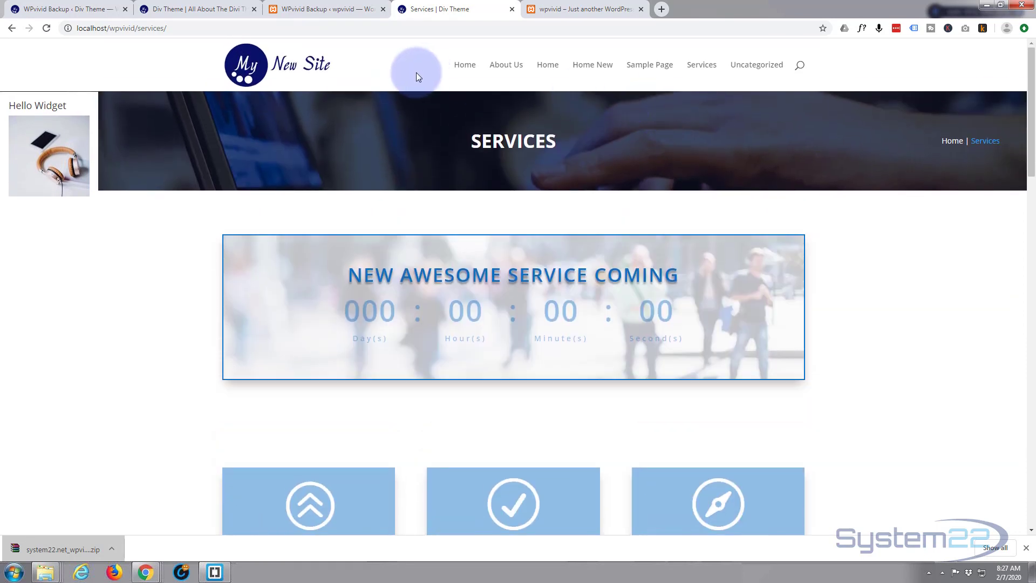
mouse_move(180, 311)
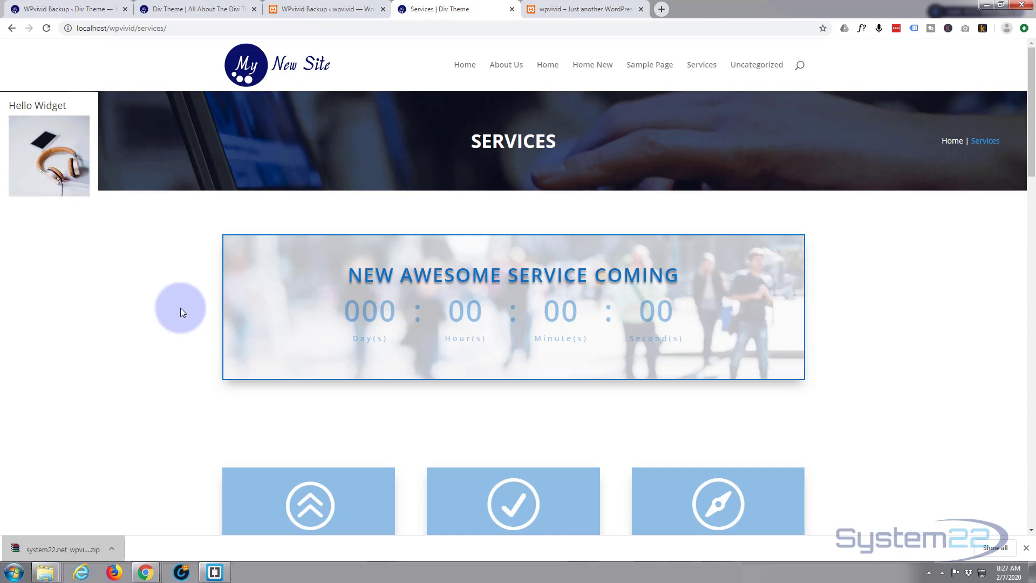
mouse_move(294, 20)
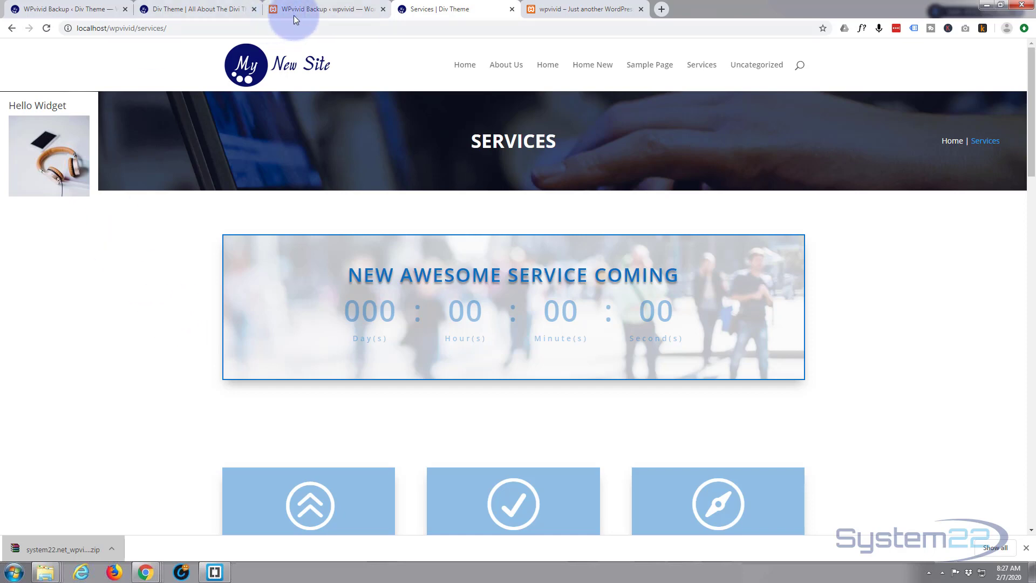
click(324, 8)
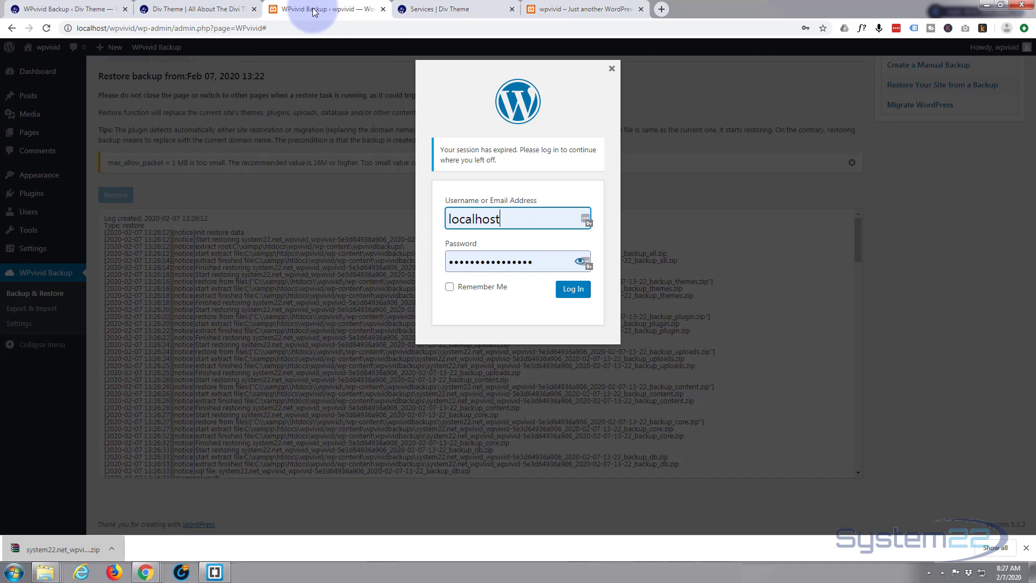
mouse_move(549, 79)
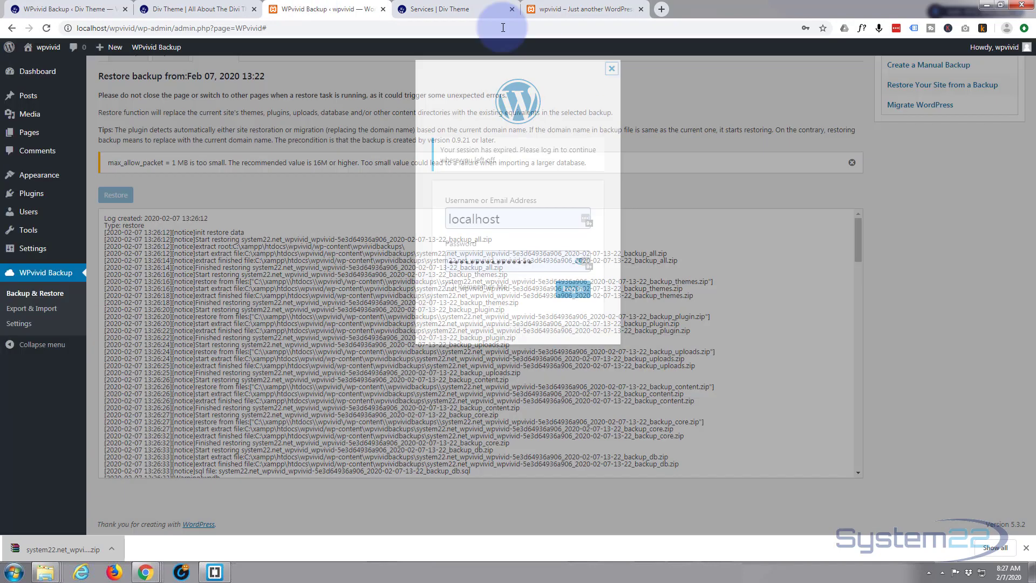
click(449, 9)
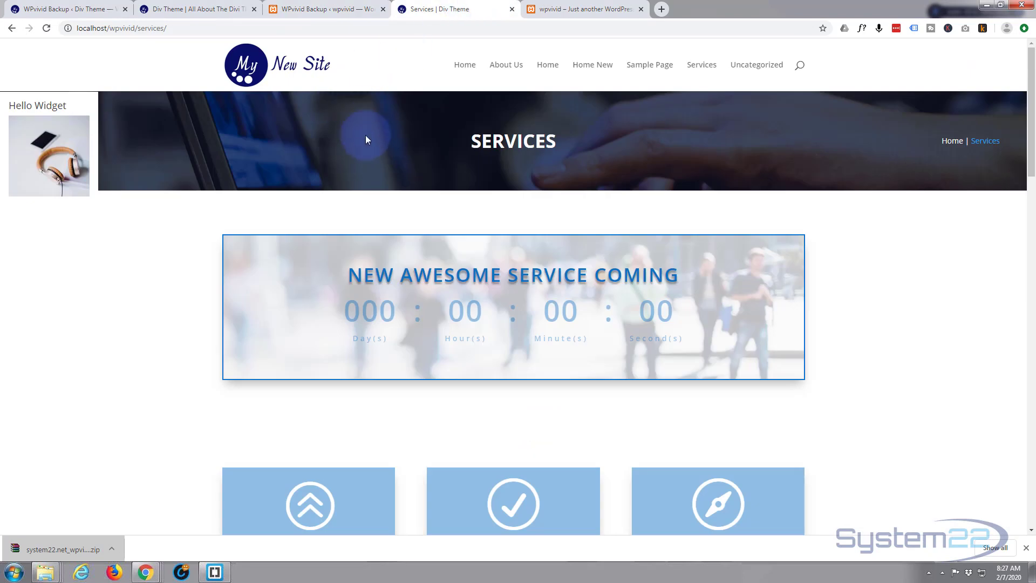
mouse_move(495, 64)
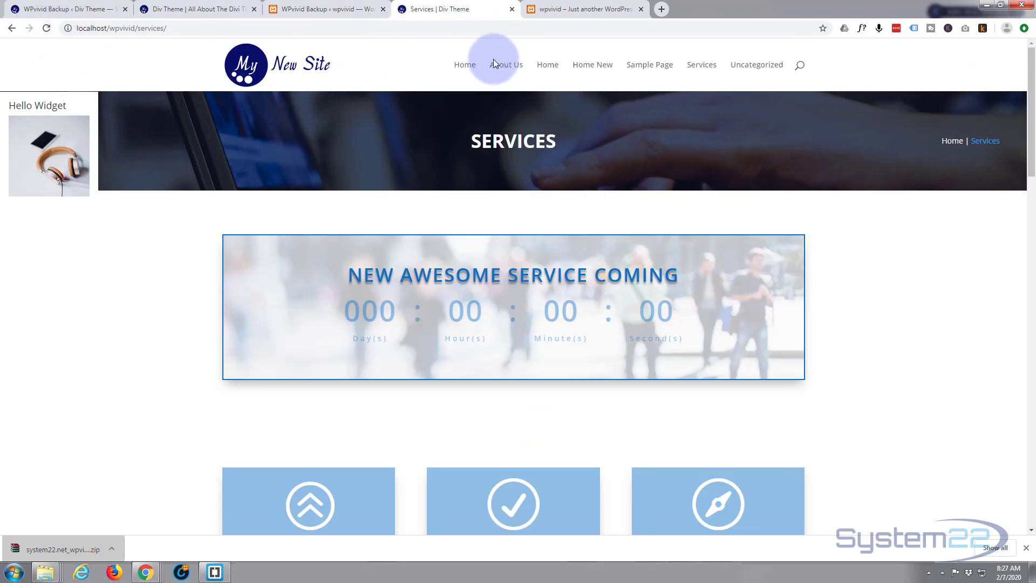